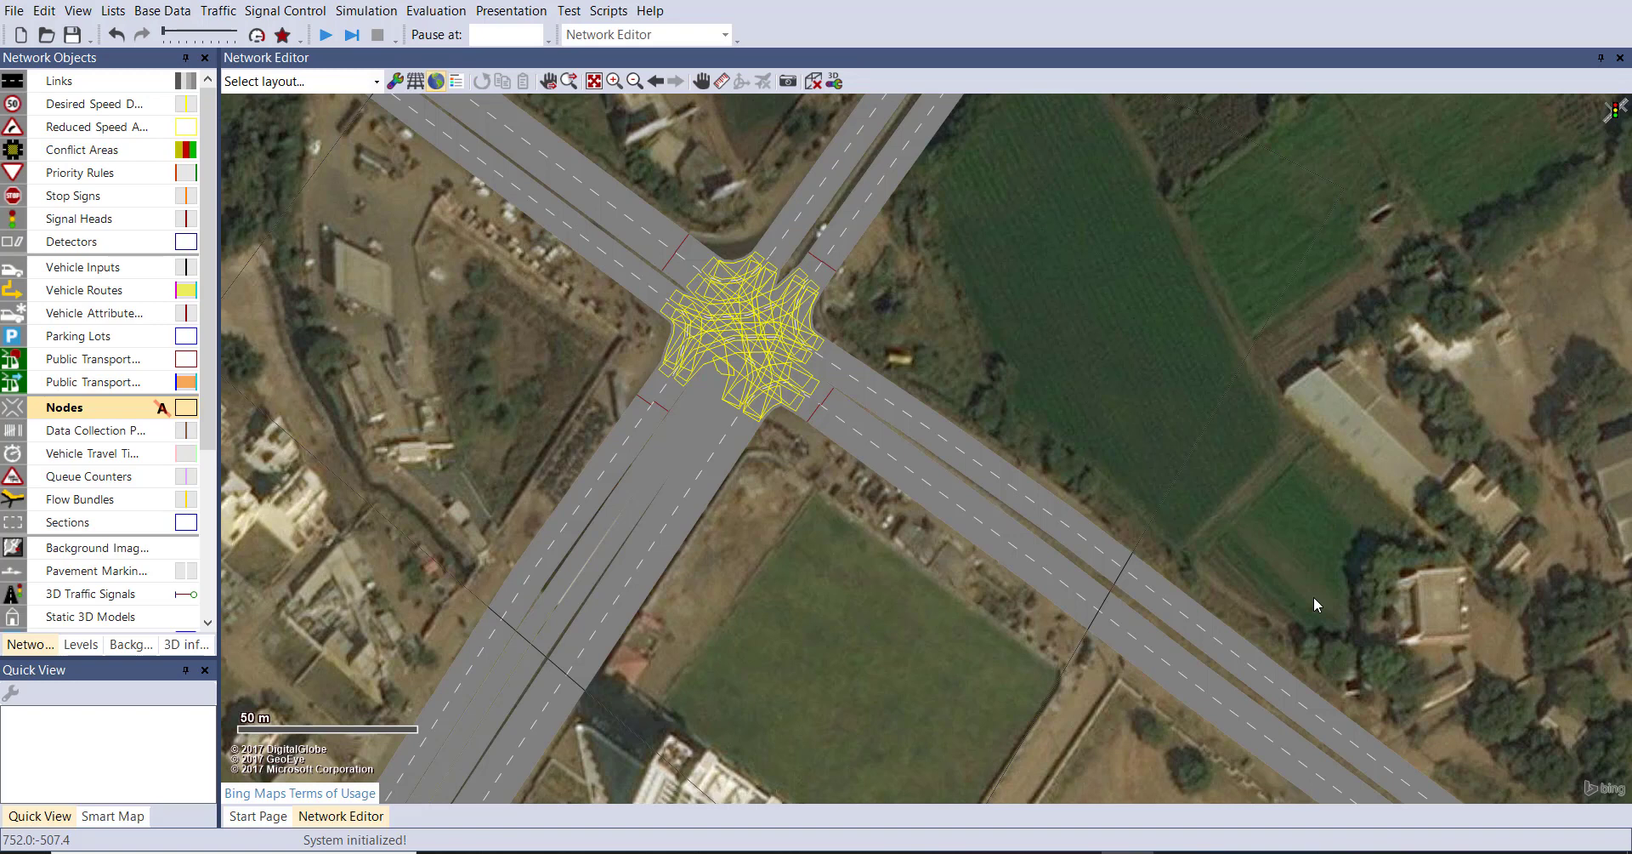
pyautogui.moveTo(1242, 541)
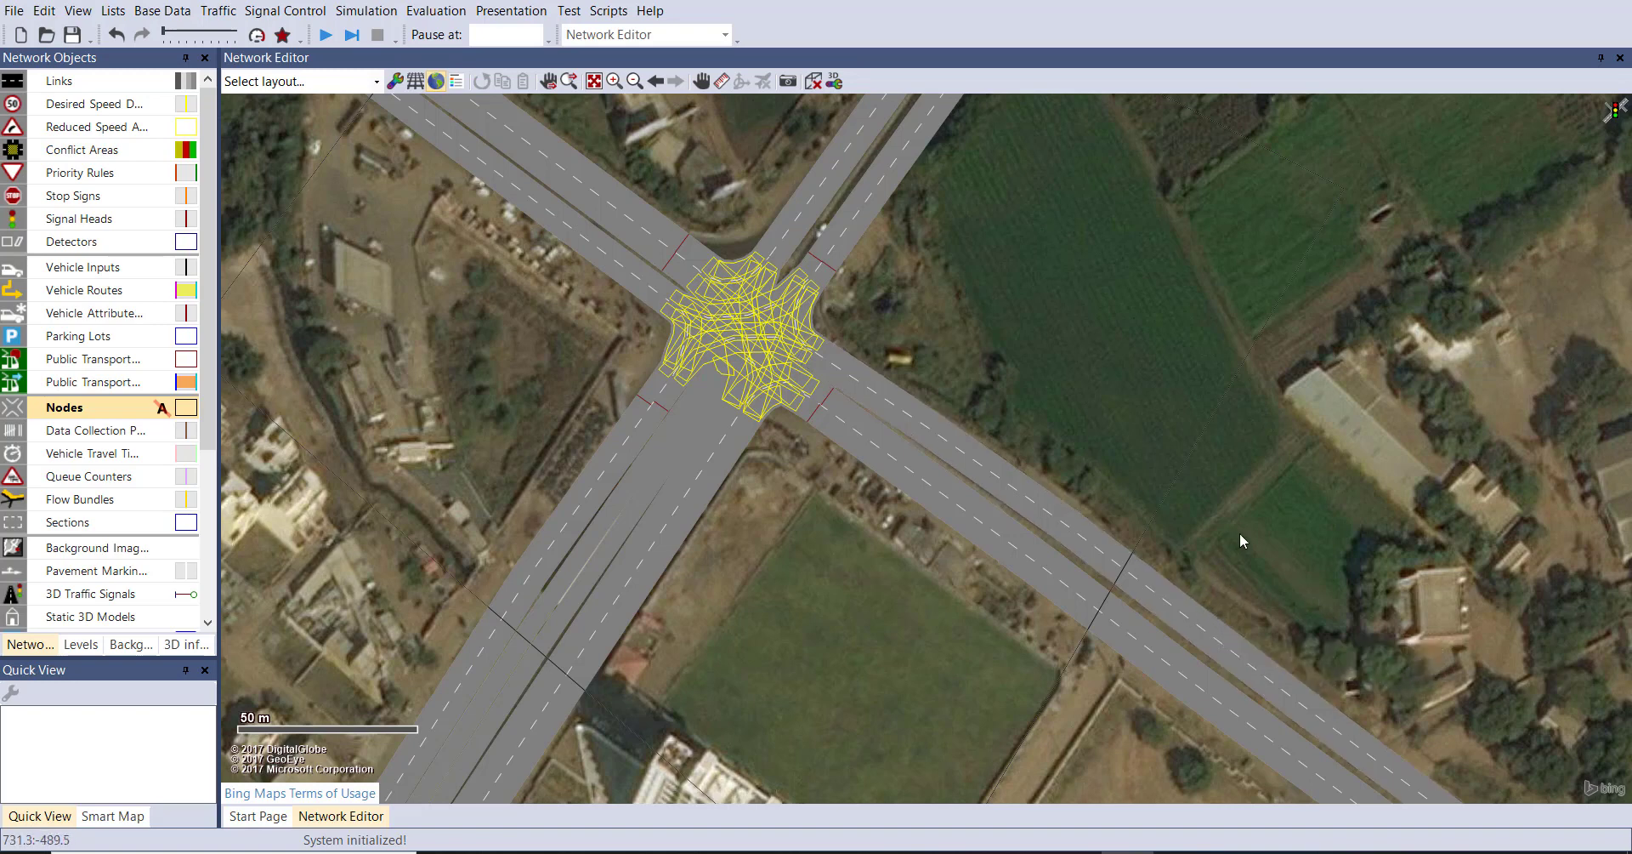
pyautogui.moveTo(1369, 532)
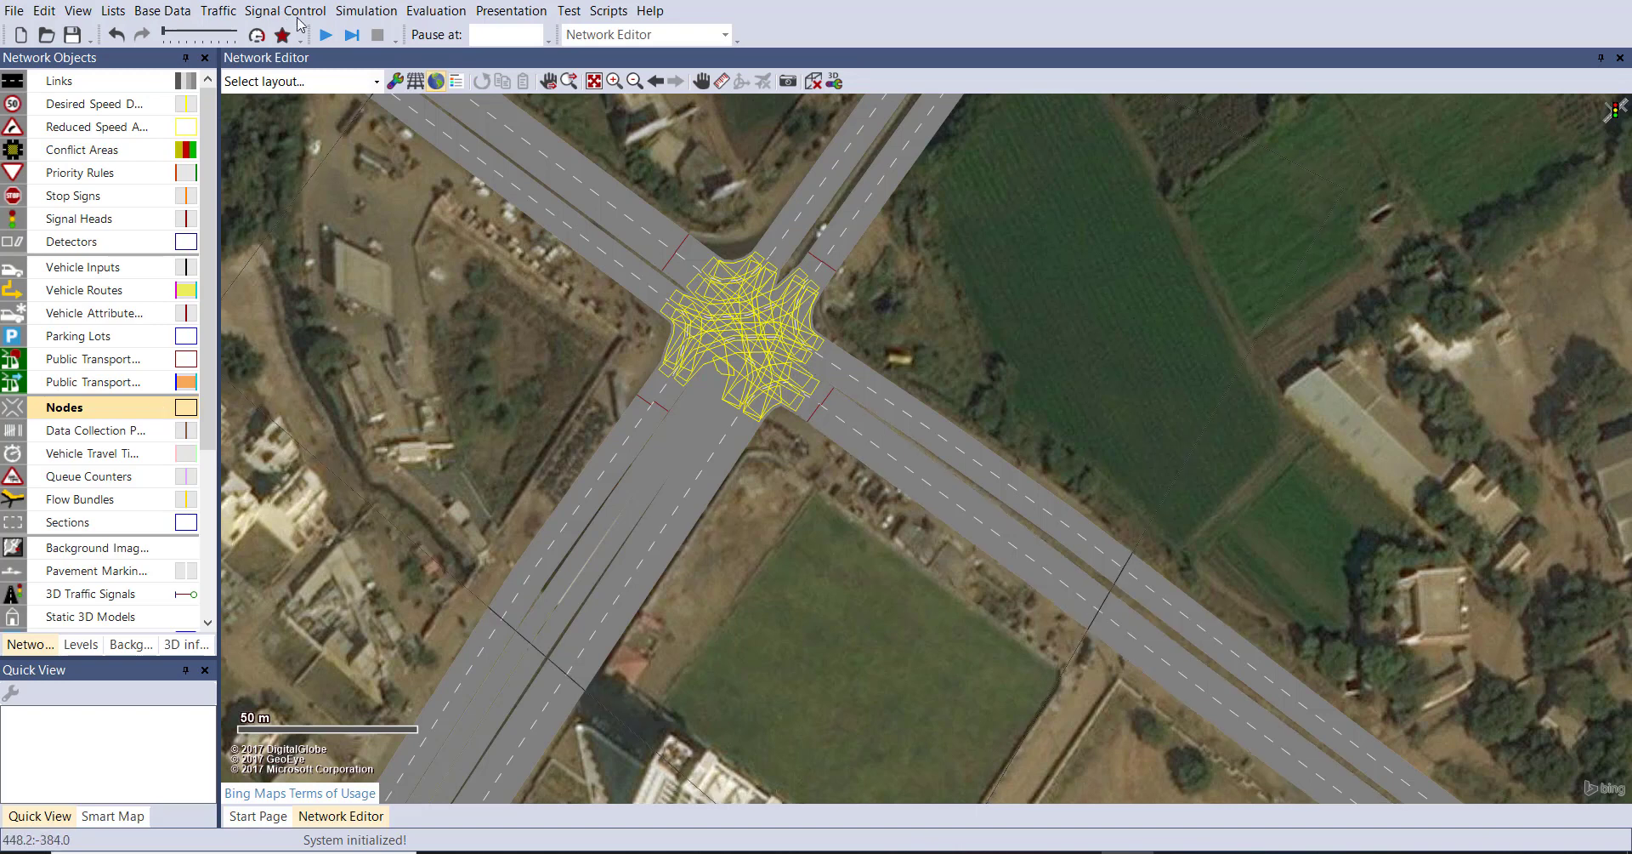
pyautogui.moveTo(284, 10)
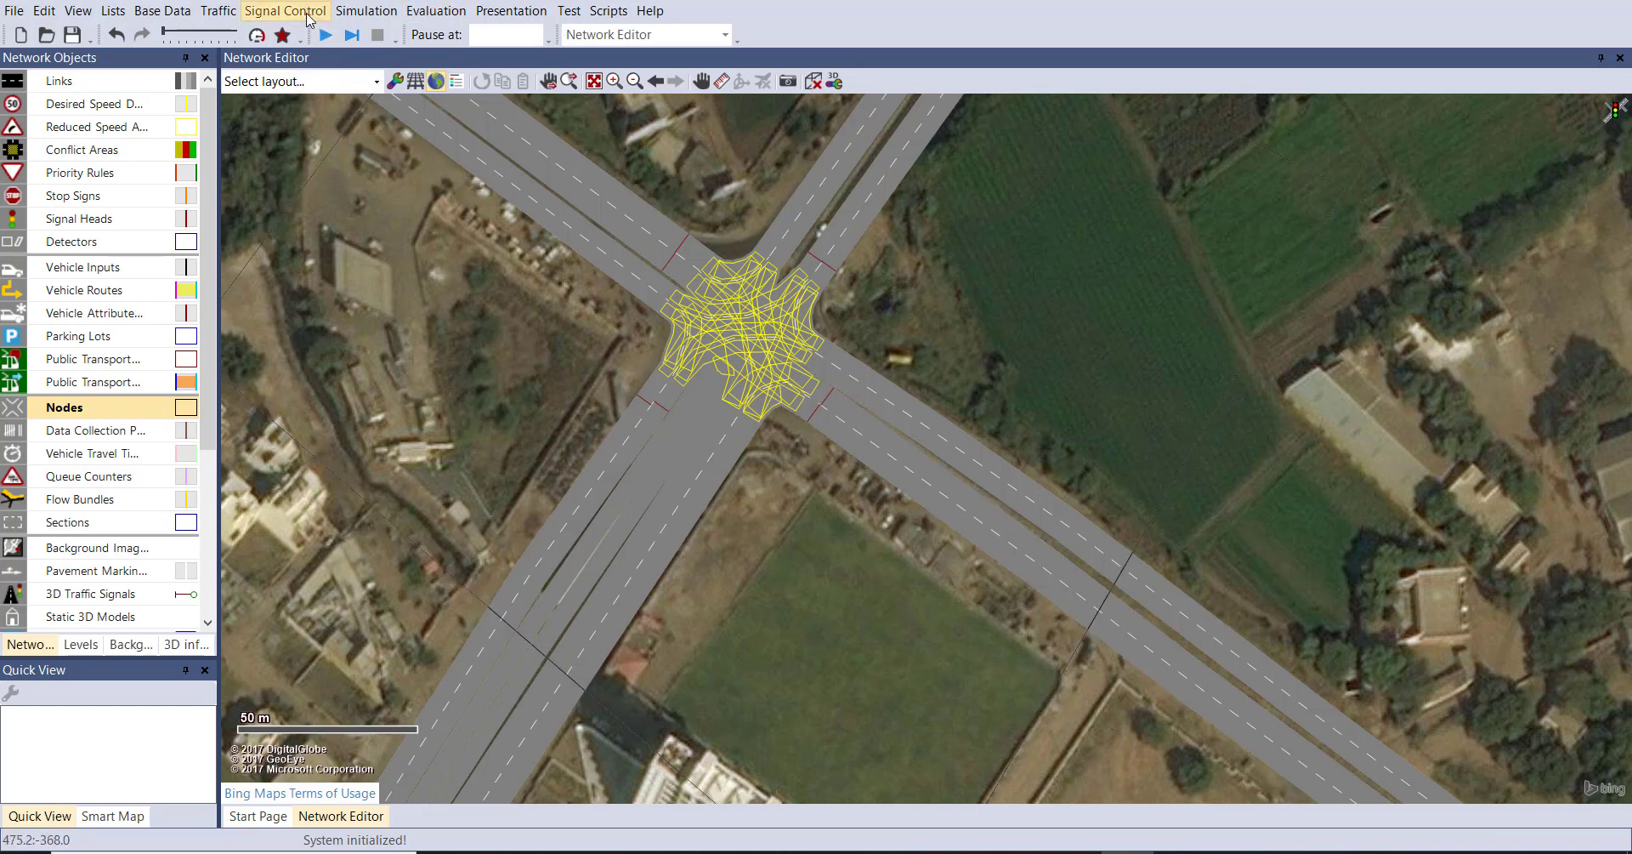
# Step: Open the fixed-time controller from Signal Controllers and launch its VISSIG signal program editor
pyautogui.click(284, 10)
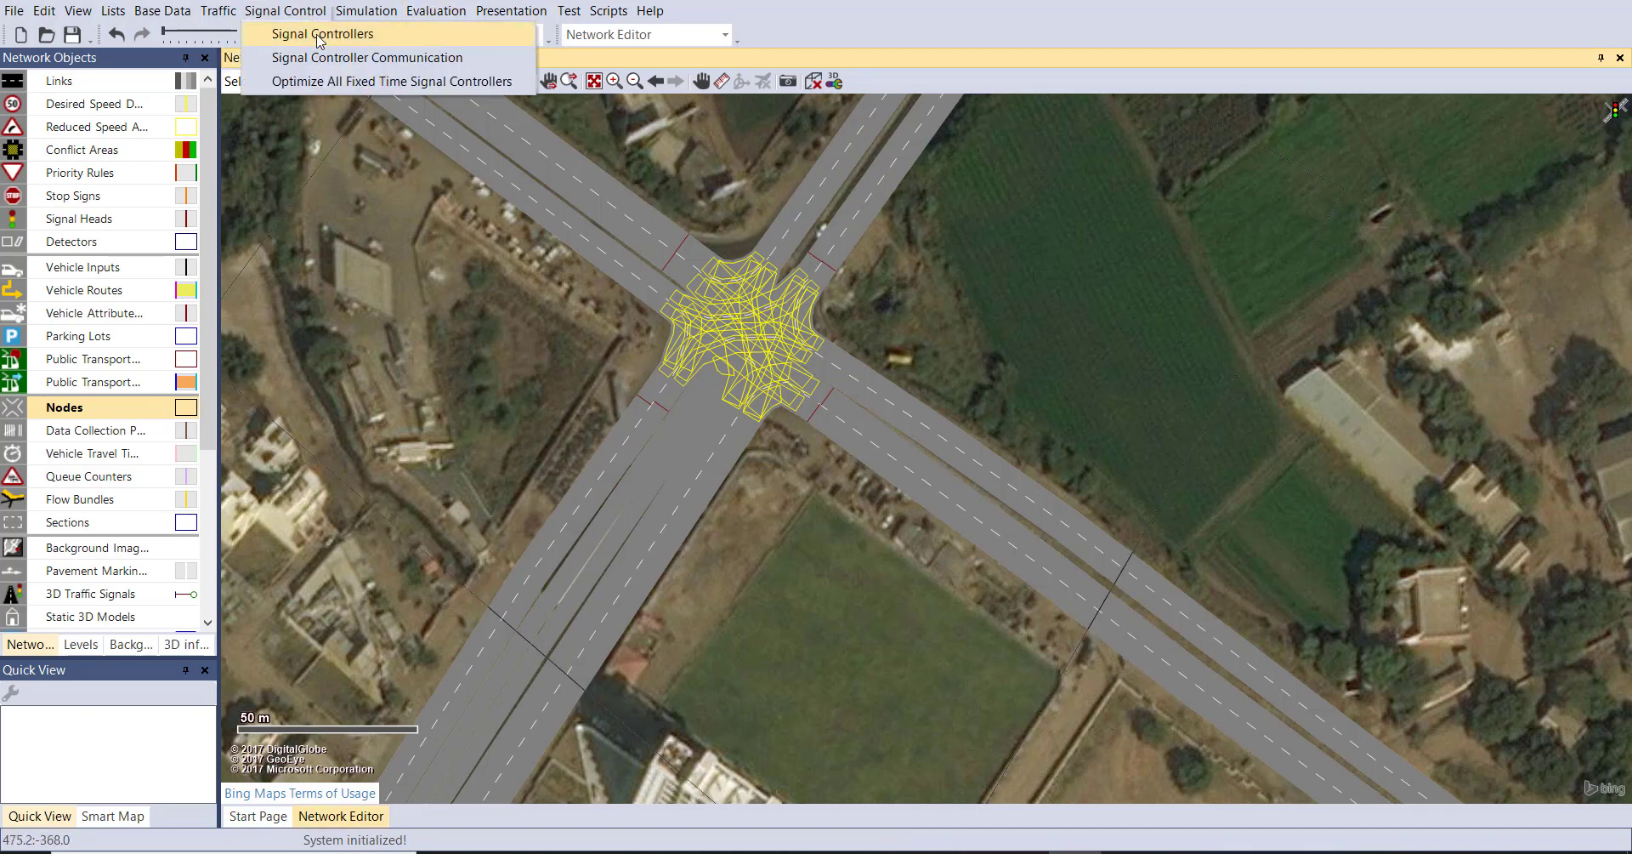
pyautogui.click(326, 34)
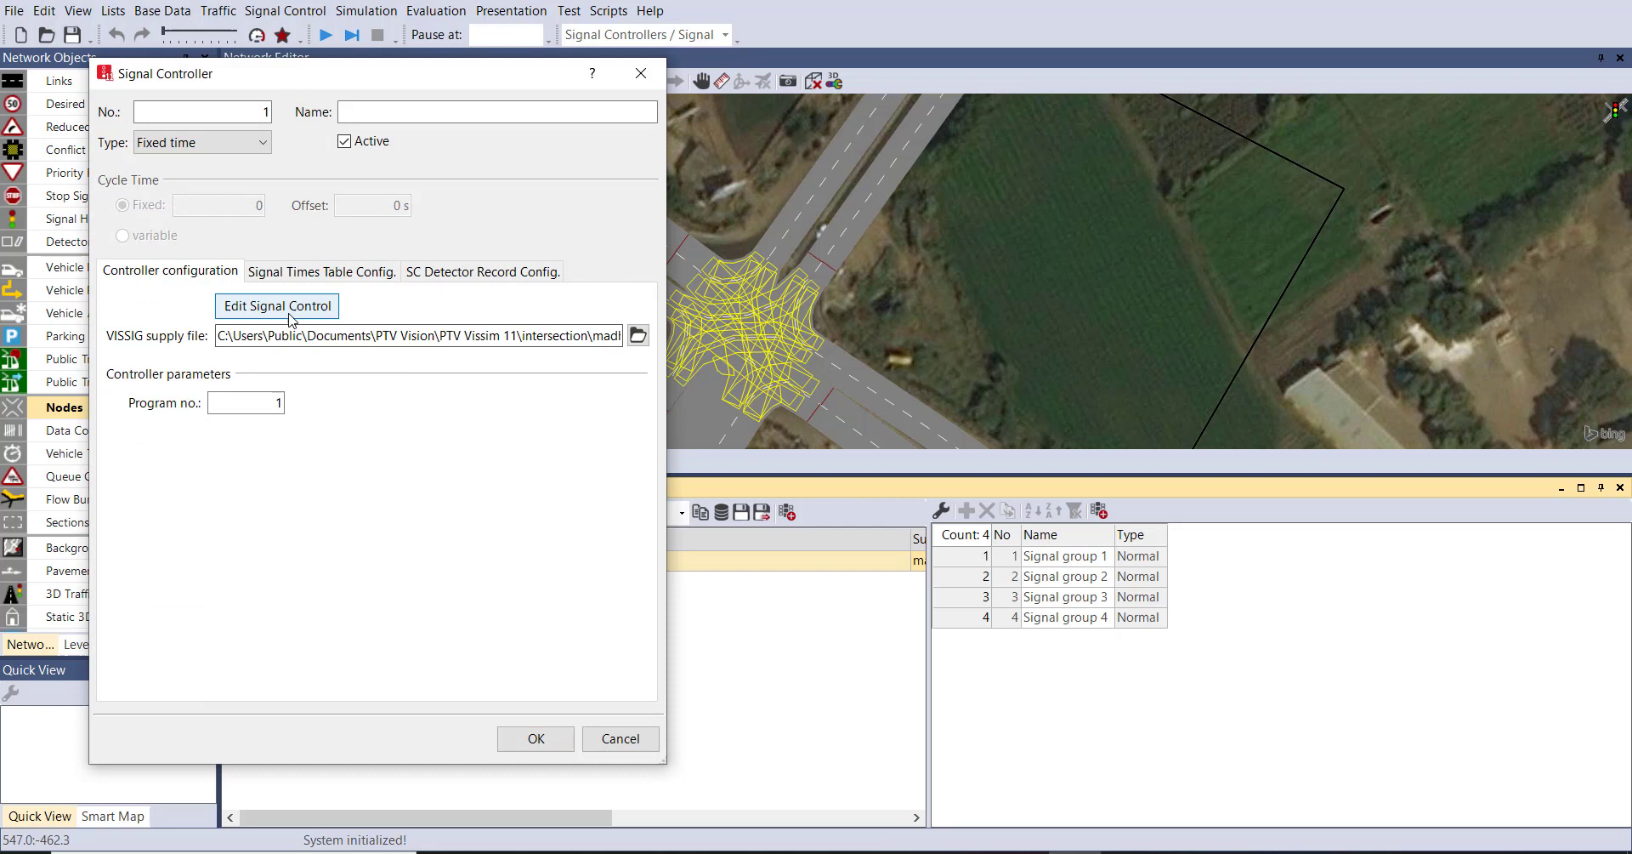
pyautogui.click(276, 304)
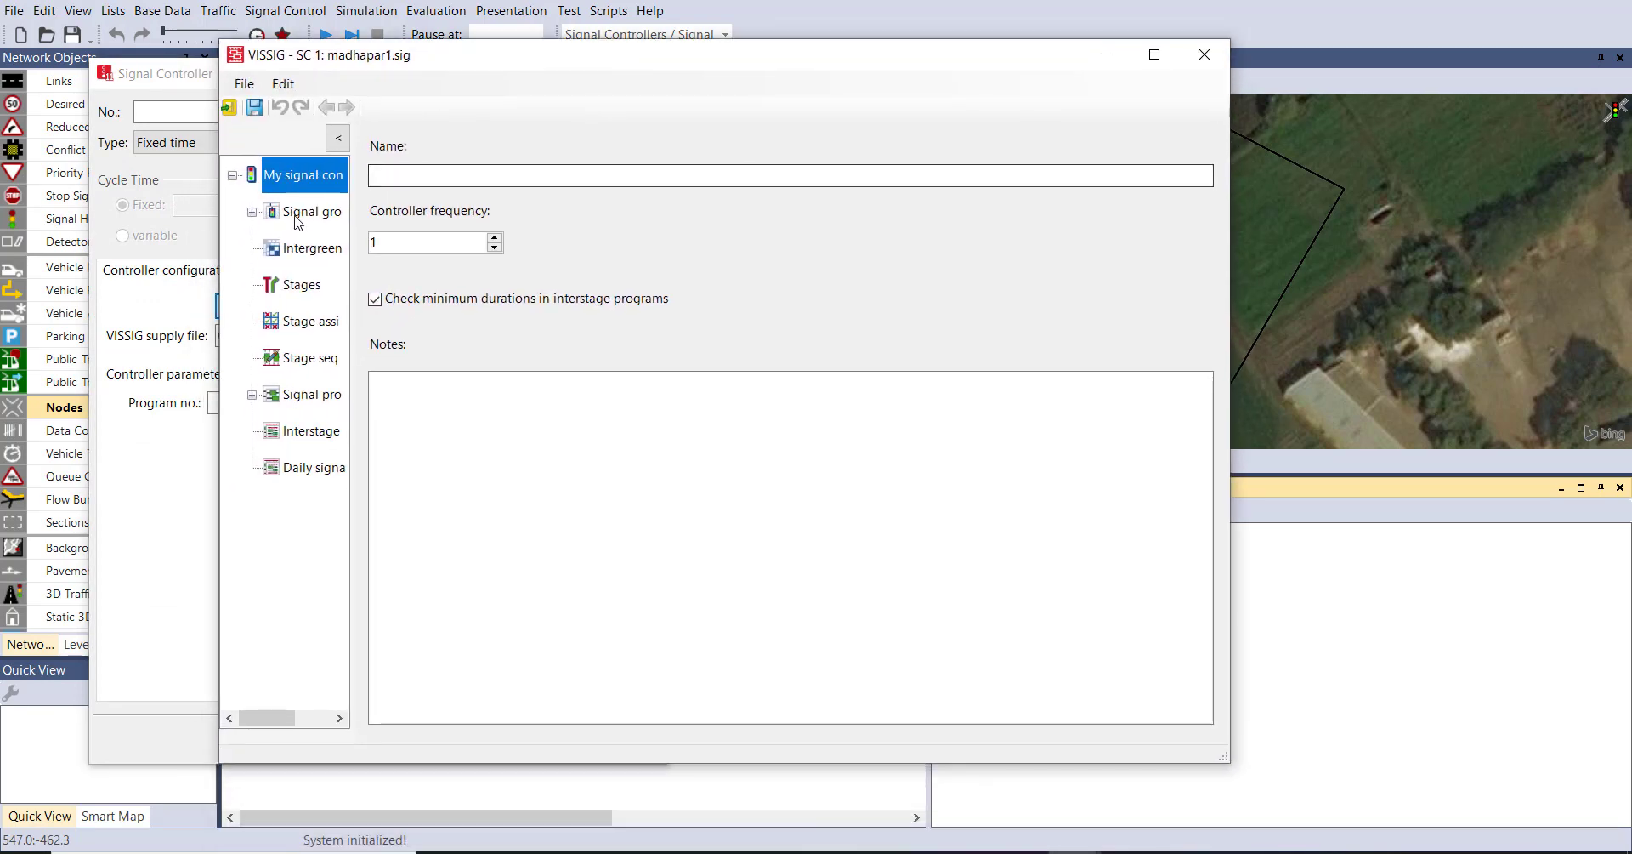
# Step: Inspect Signal group 2's sequence among the four groups, then show the intergreen matrices list
pyautogui.click(312, 211)
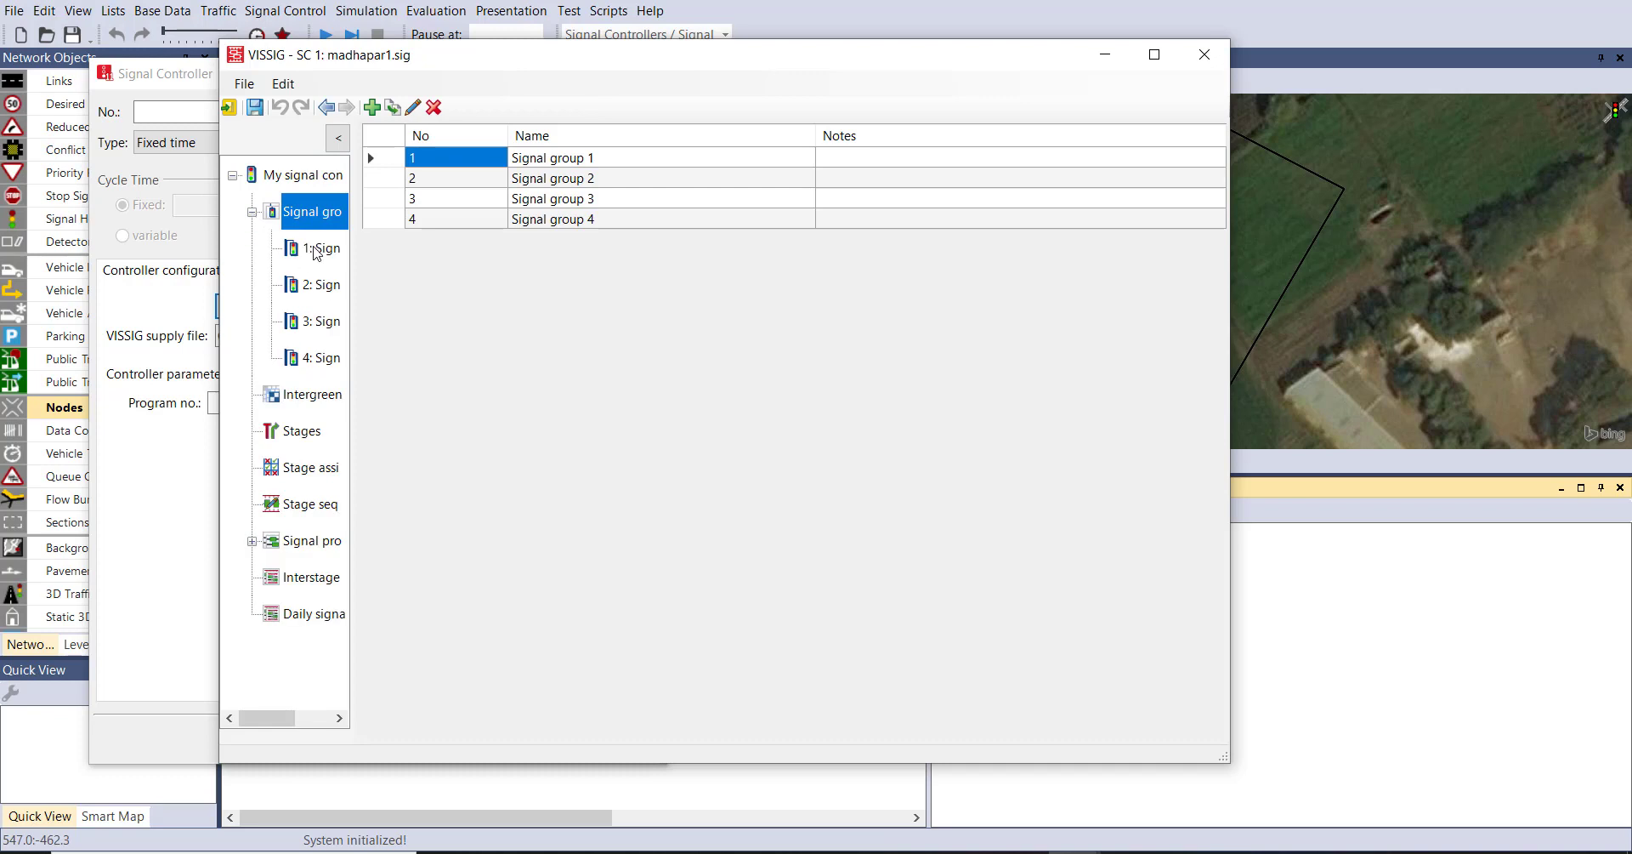
pyautogui.click(323, 284)
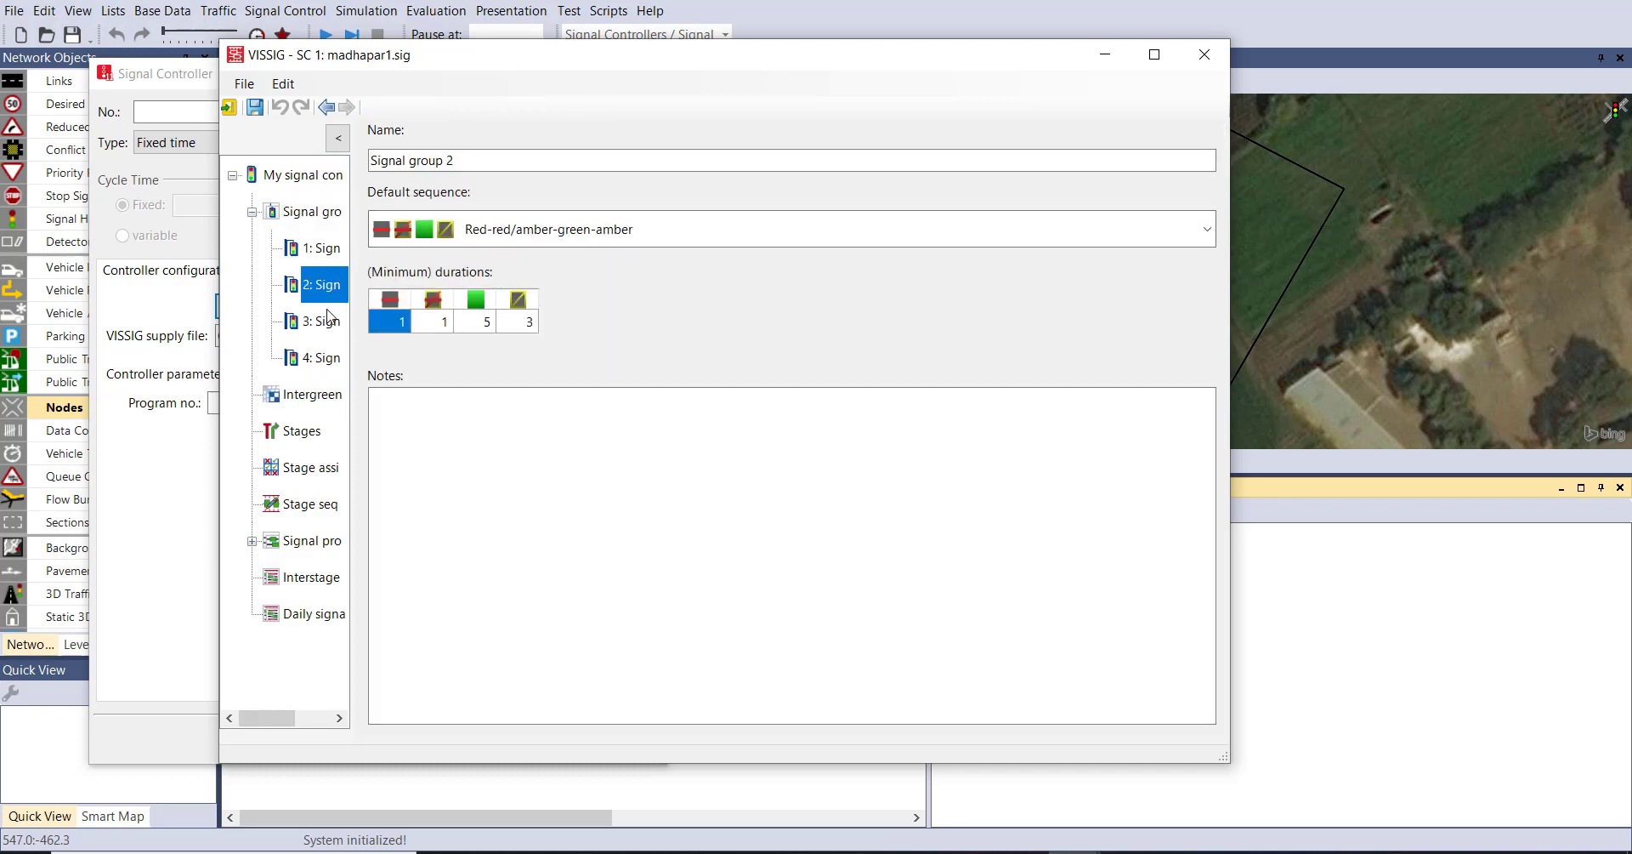
pyautogui.click(313, 392)
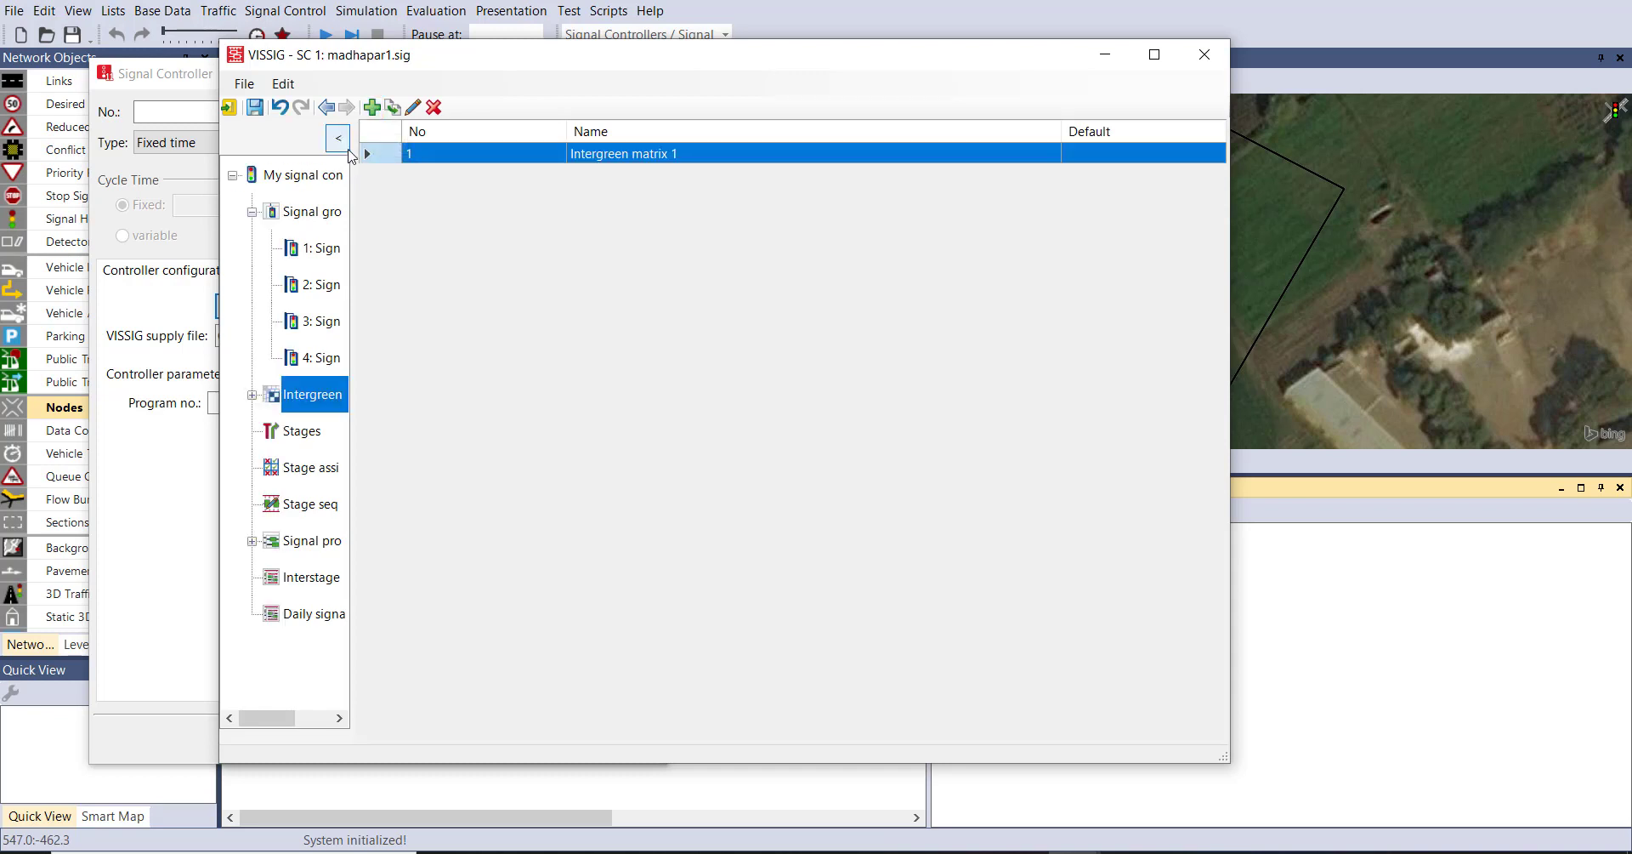
# Step: Fill Intergreen matrix 1 with 2 s intergreens between the signal groups, then show the stages list
pyautogui.click(252, 394)
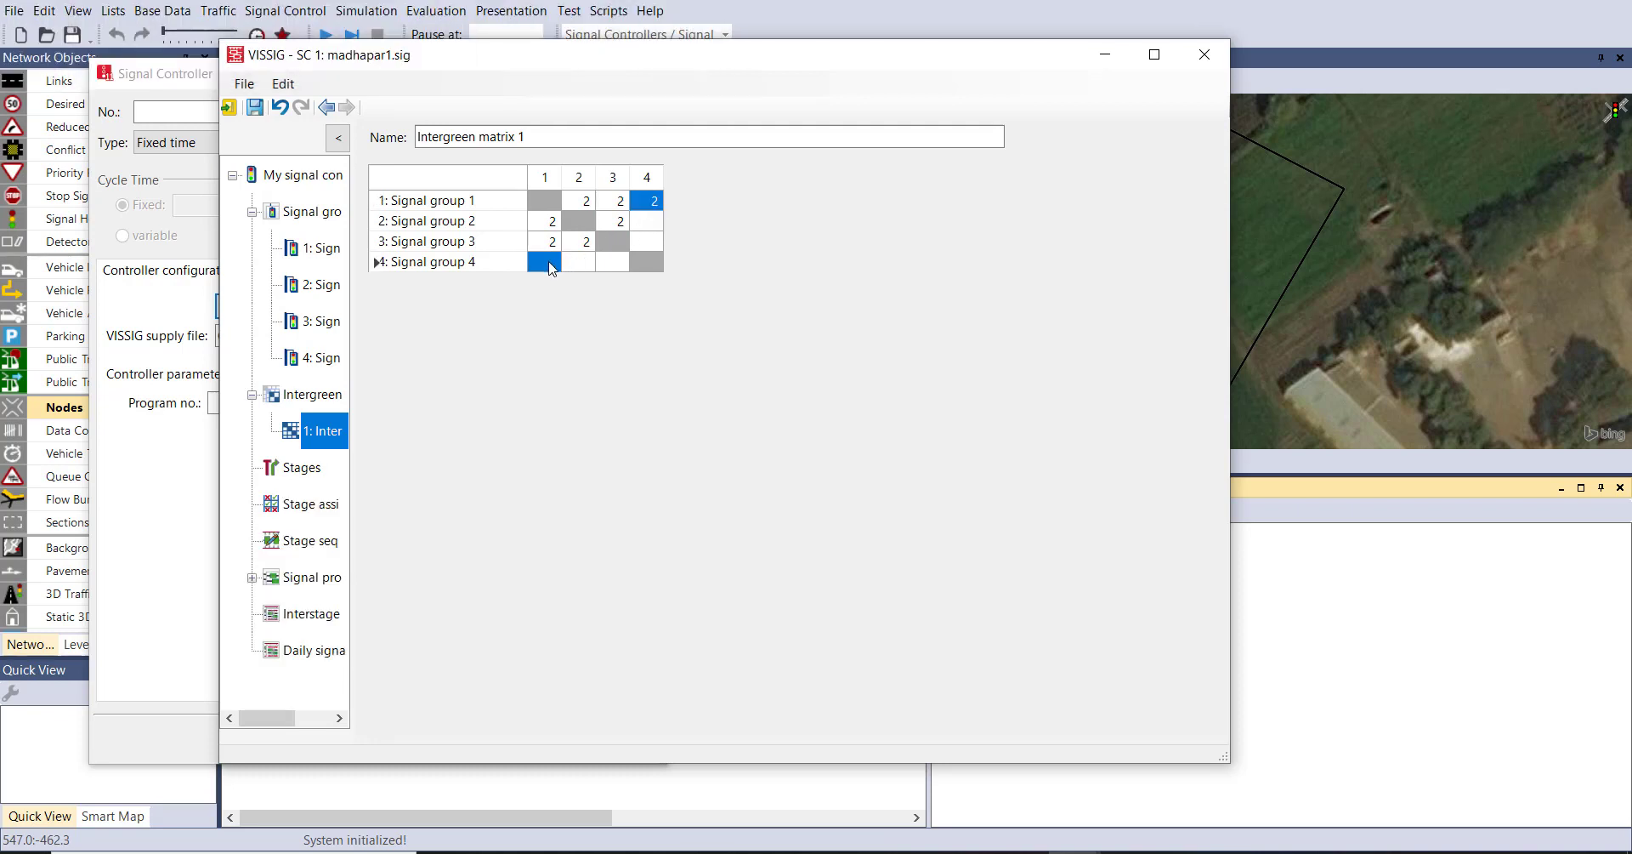
pyautogui.click(646, 239)
pyautogui.write('2')
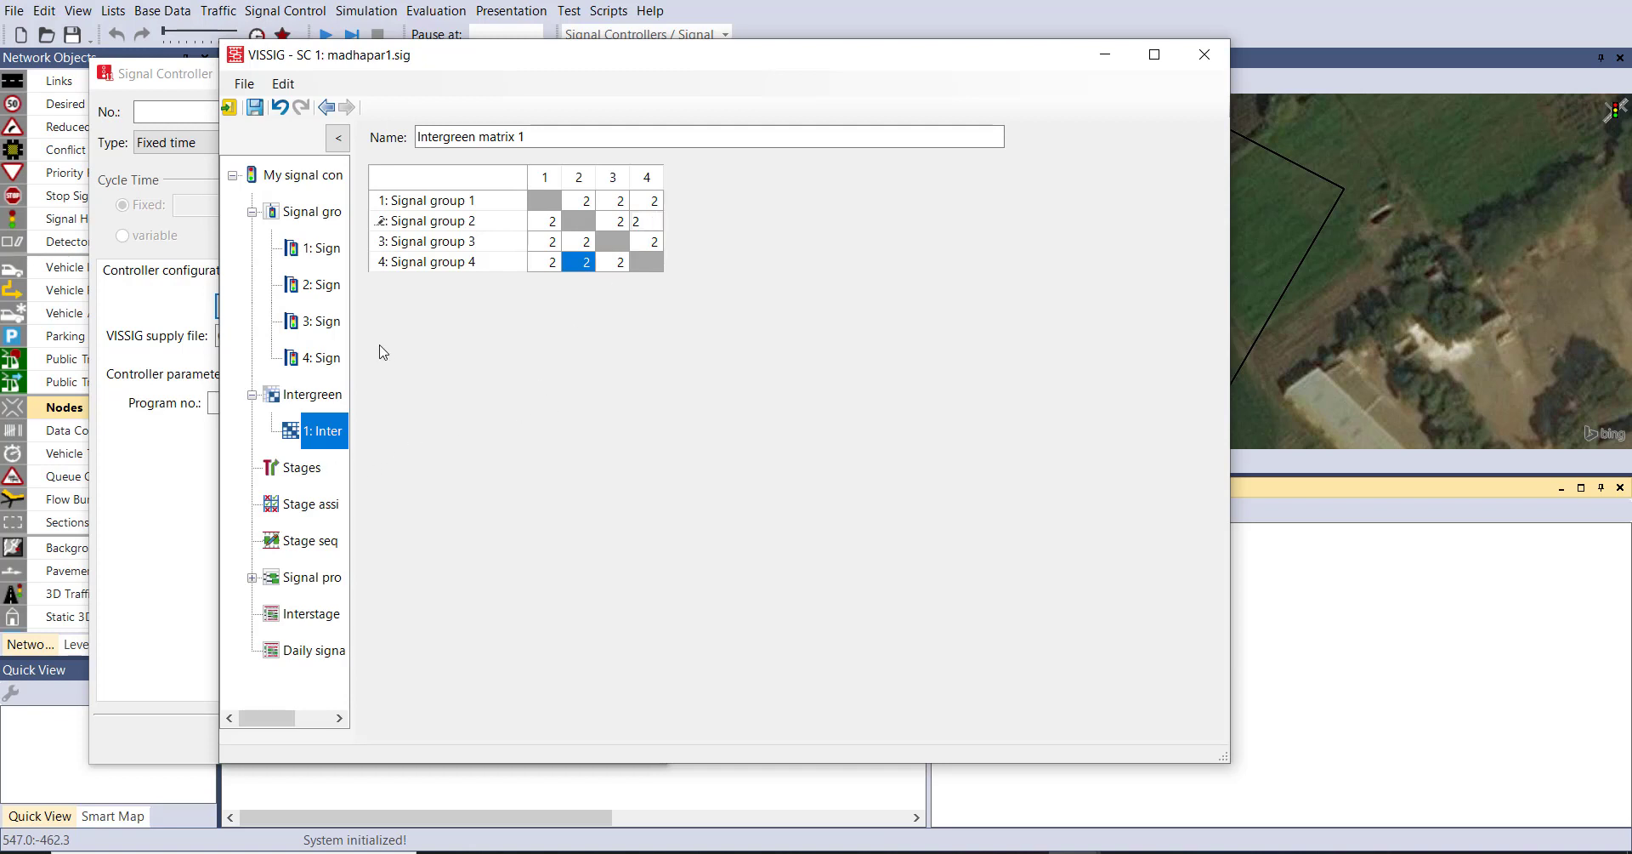
pyautogui.click(647, 221)
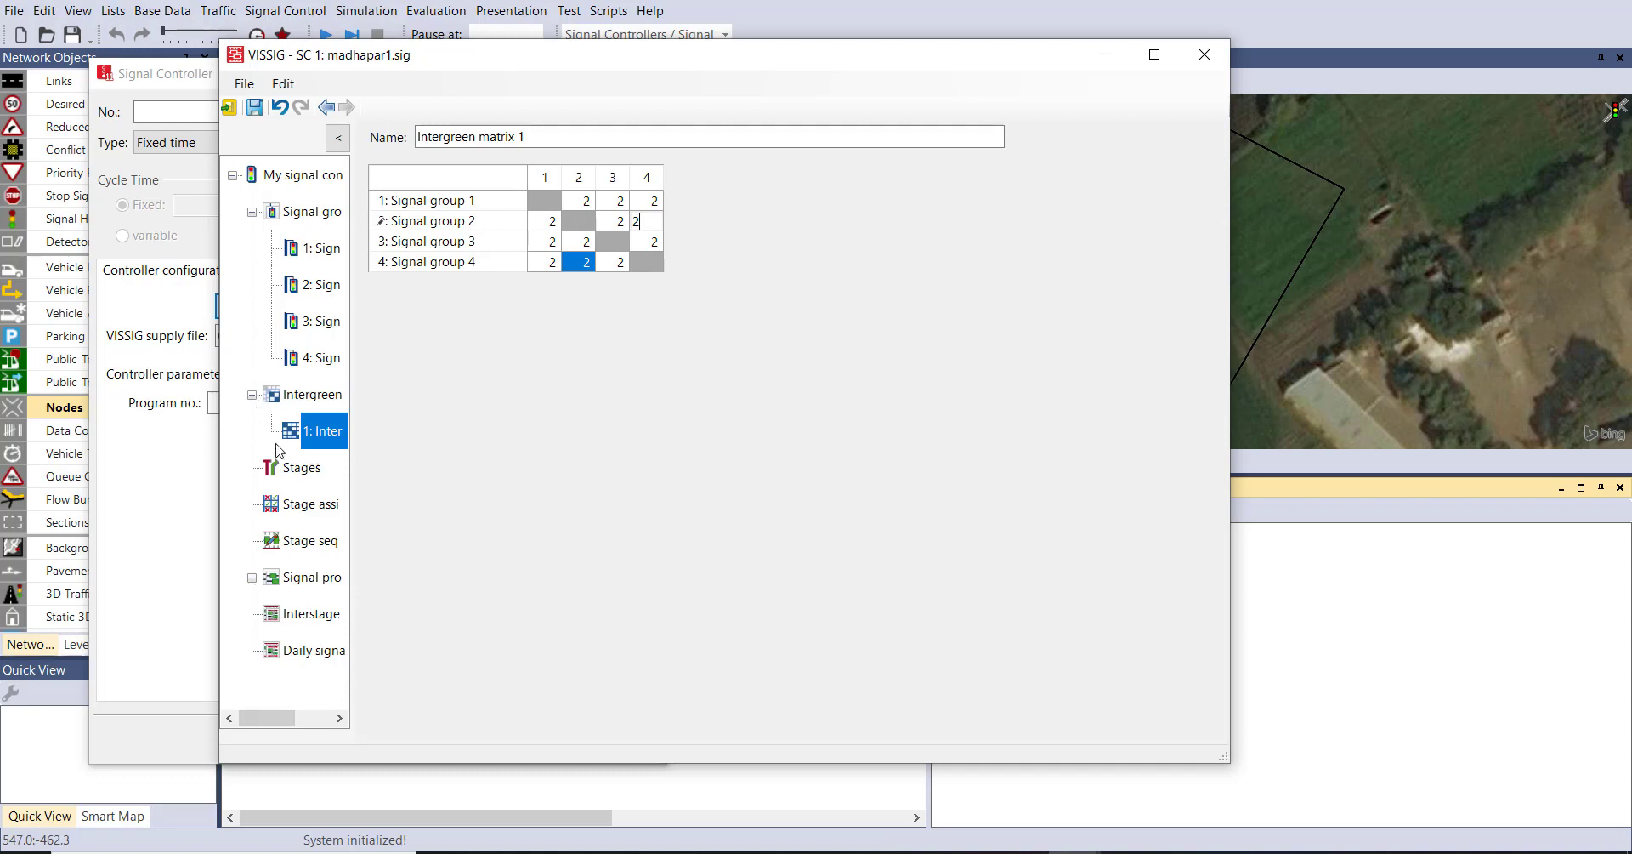
pyautogui.click(303, 466)
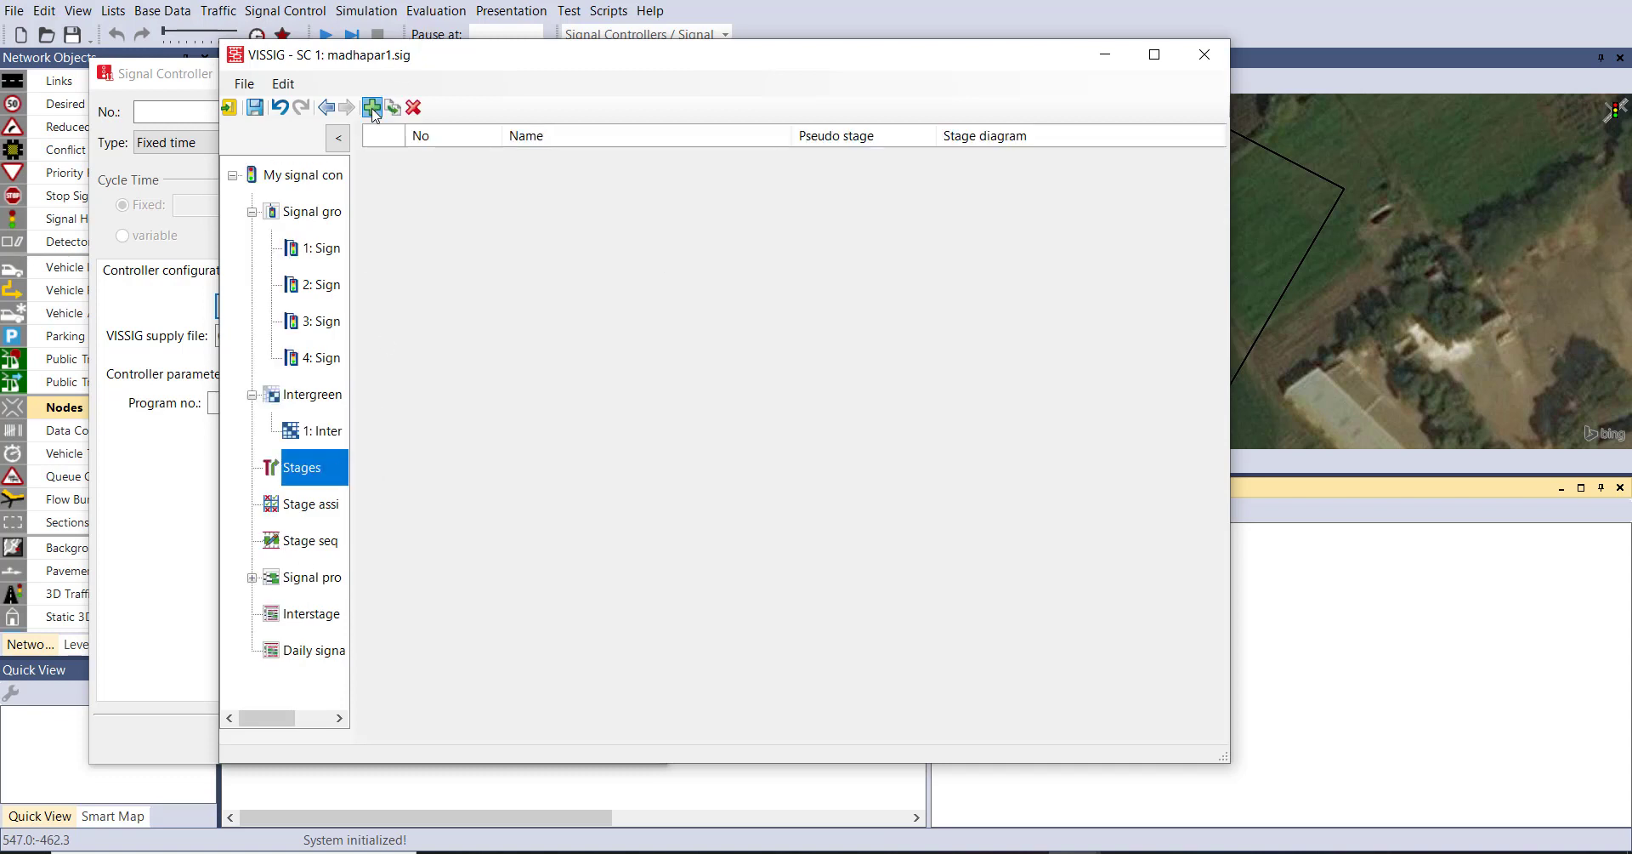
# Step: Add four stages to the controller and bring up the stage assignment grid
pyautogui.click(372, 107)
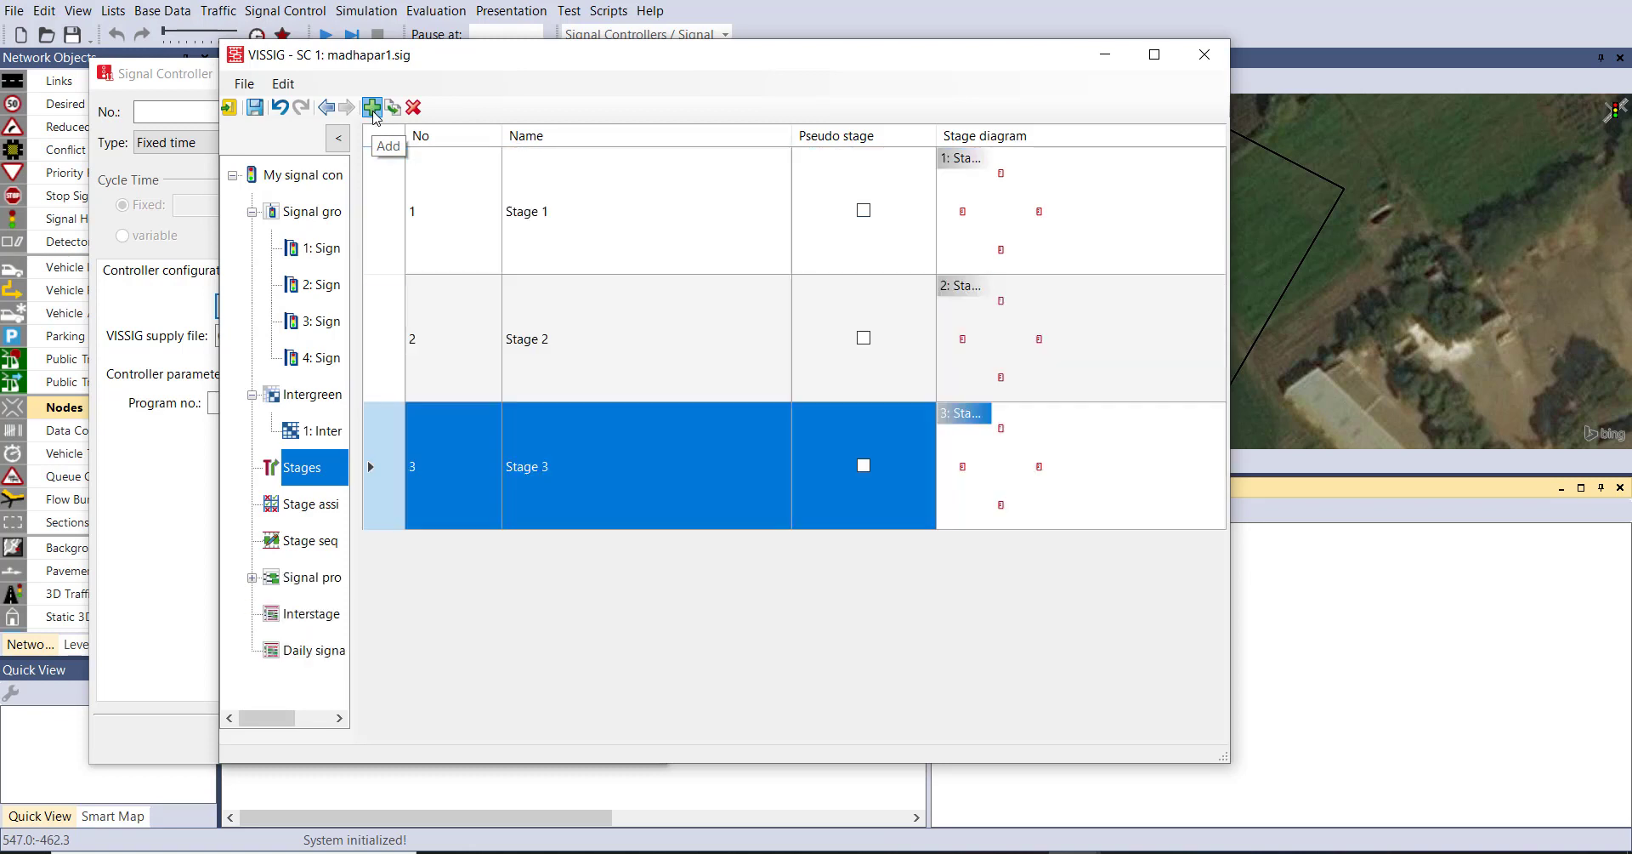
pyautogui.click(373, 107)
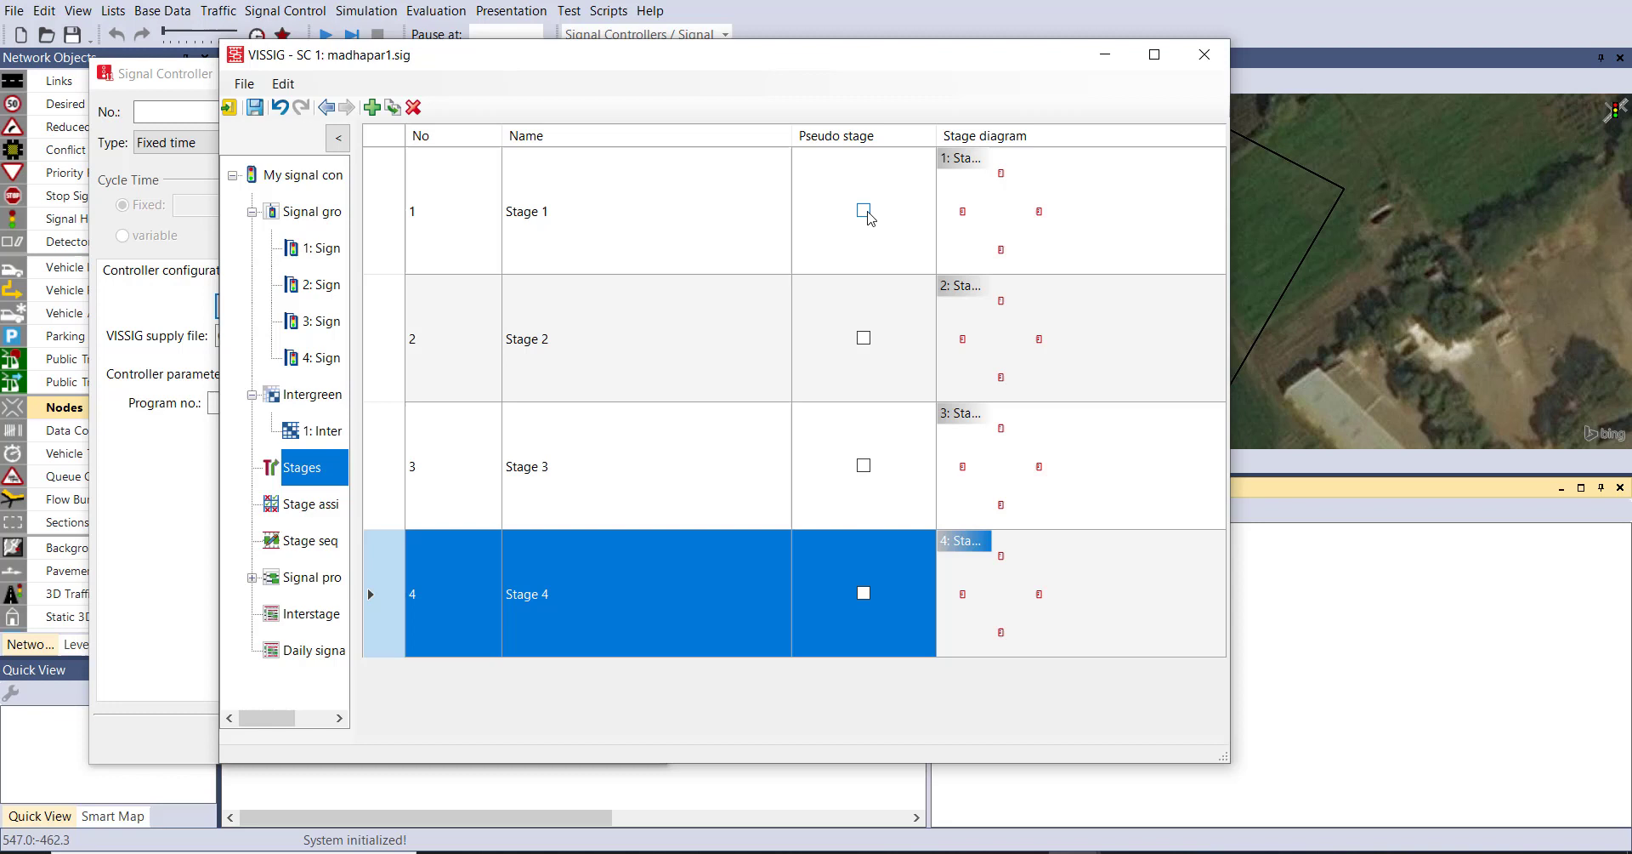
pyautogui.moveTo(879, 225)
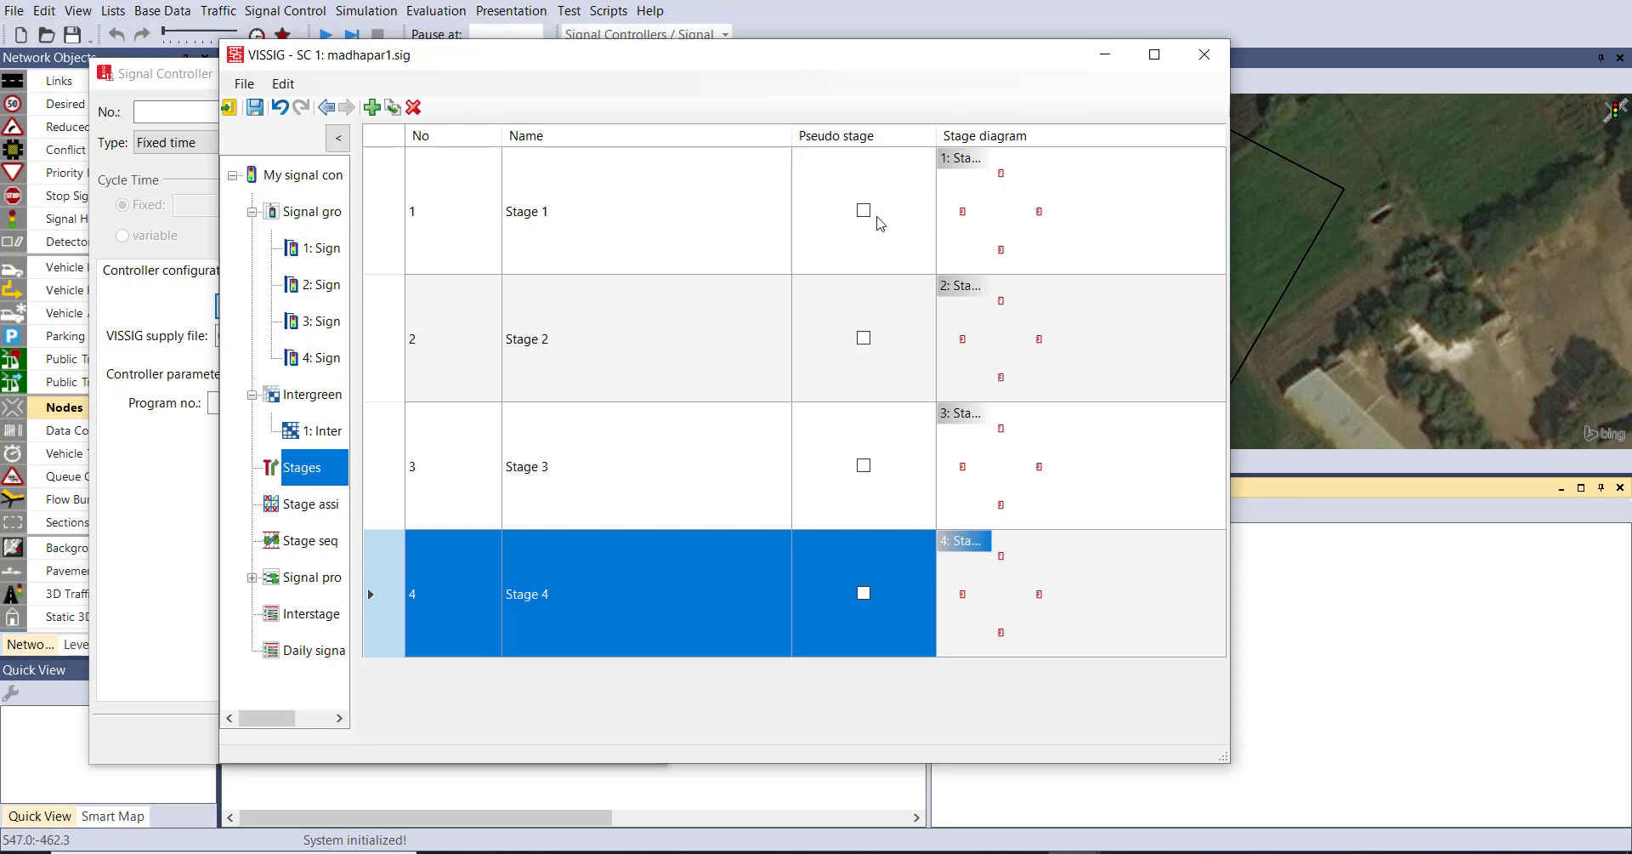
pyautogui.moveTo(493, 487)
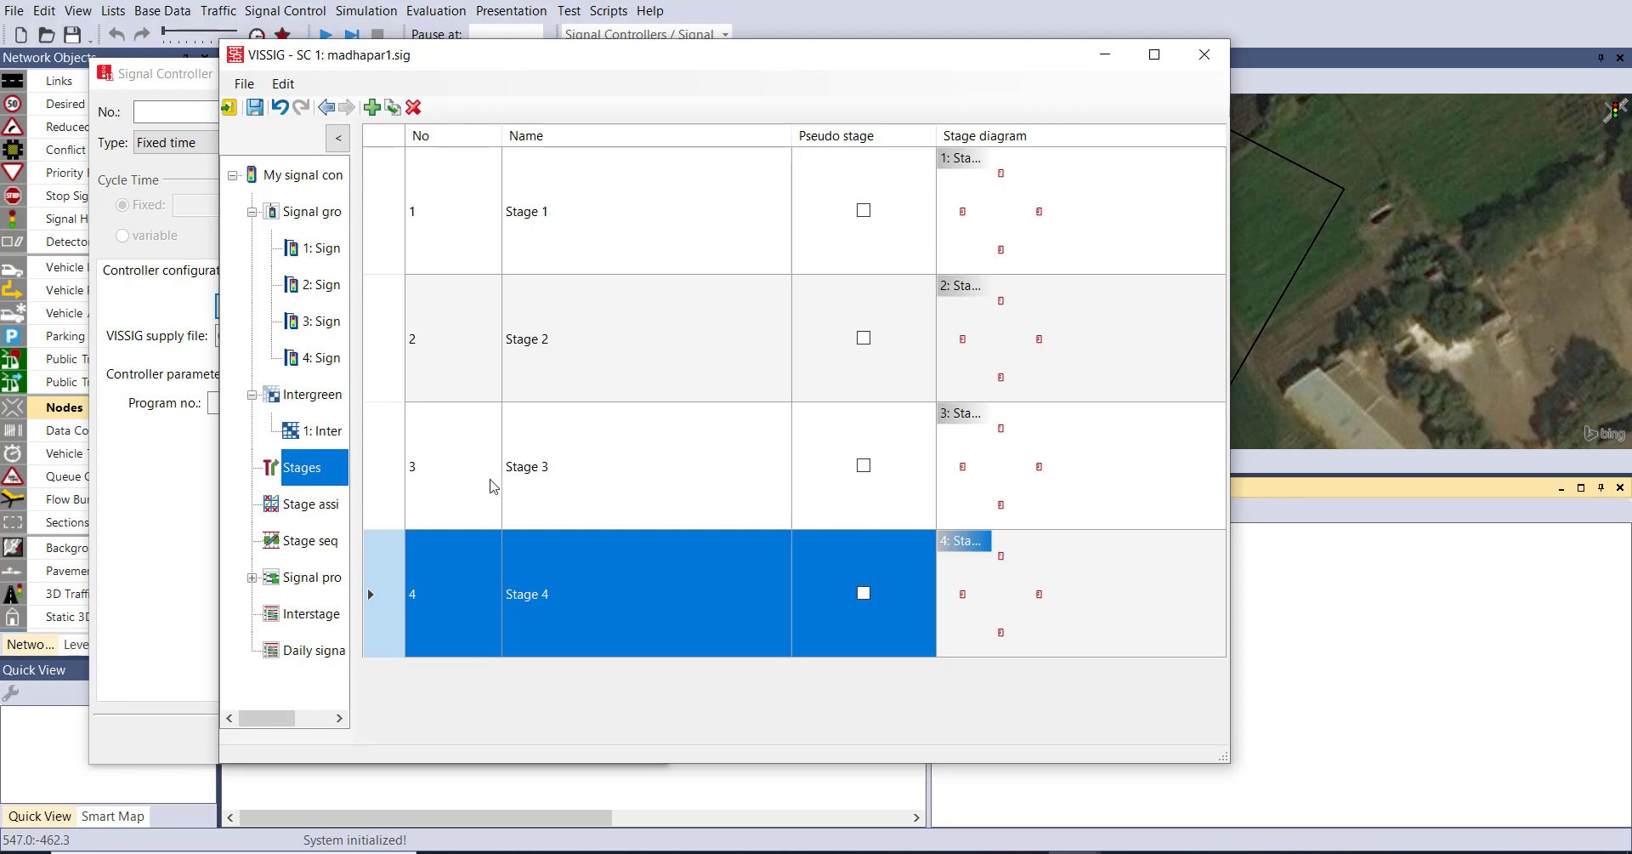
pyautogui.moveTo(318, 510)
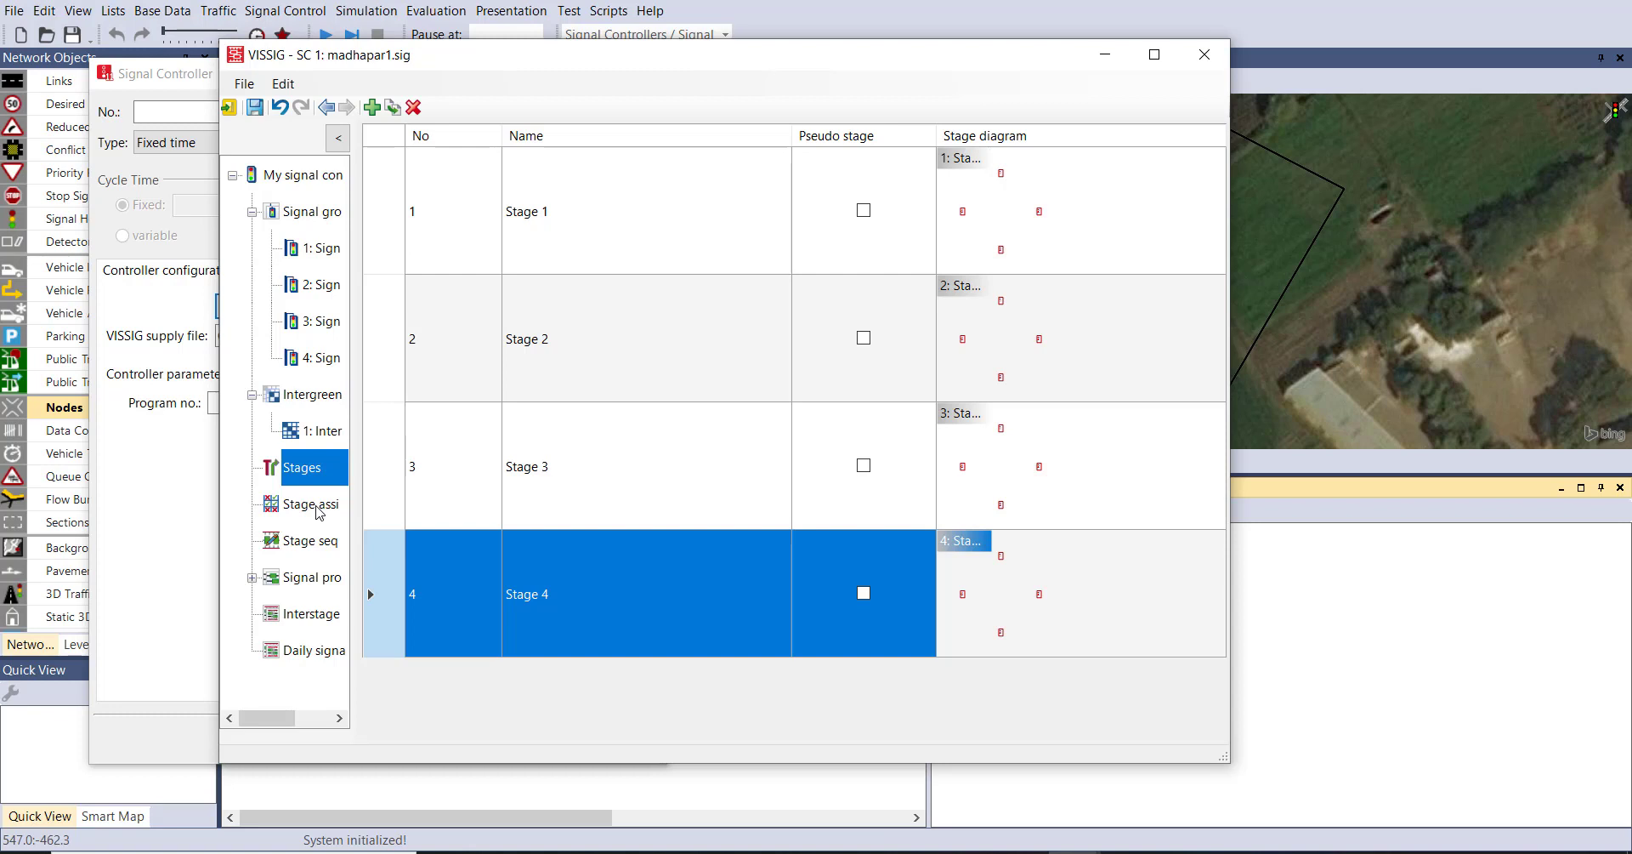
pyautogui.click(313, 504)
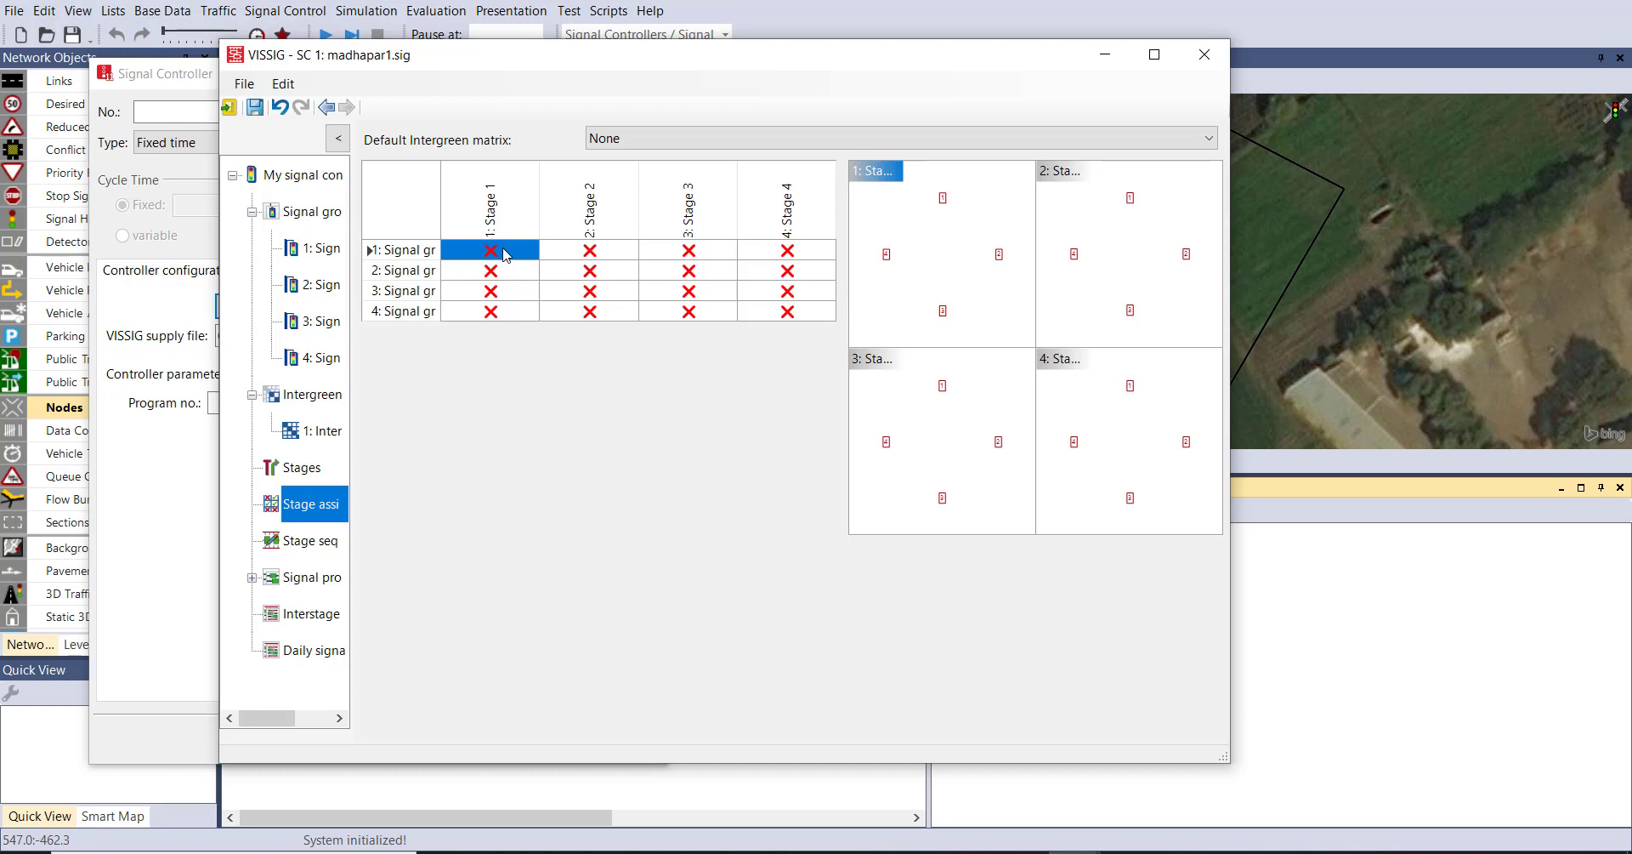
# Step: Make Intergreen matrix 1 the default and set groups 2, 3, 4 green in Stages 2, 3, 4
pyautogui.click(1206, 138)
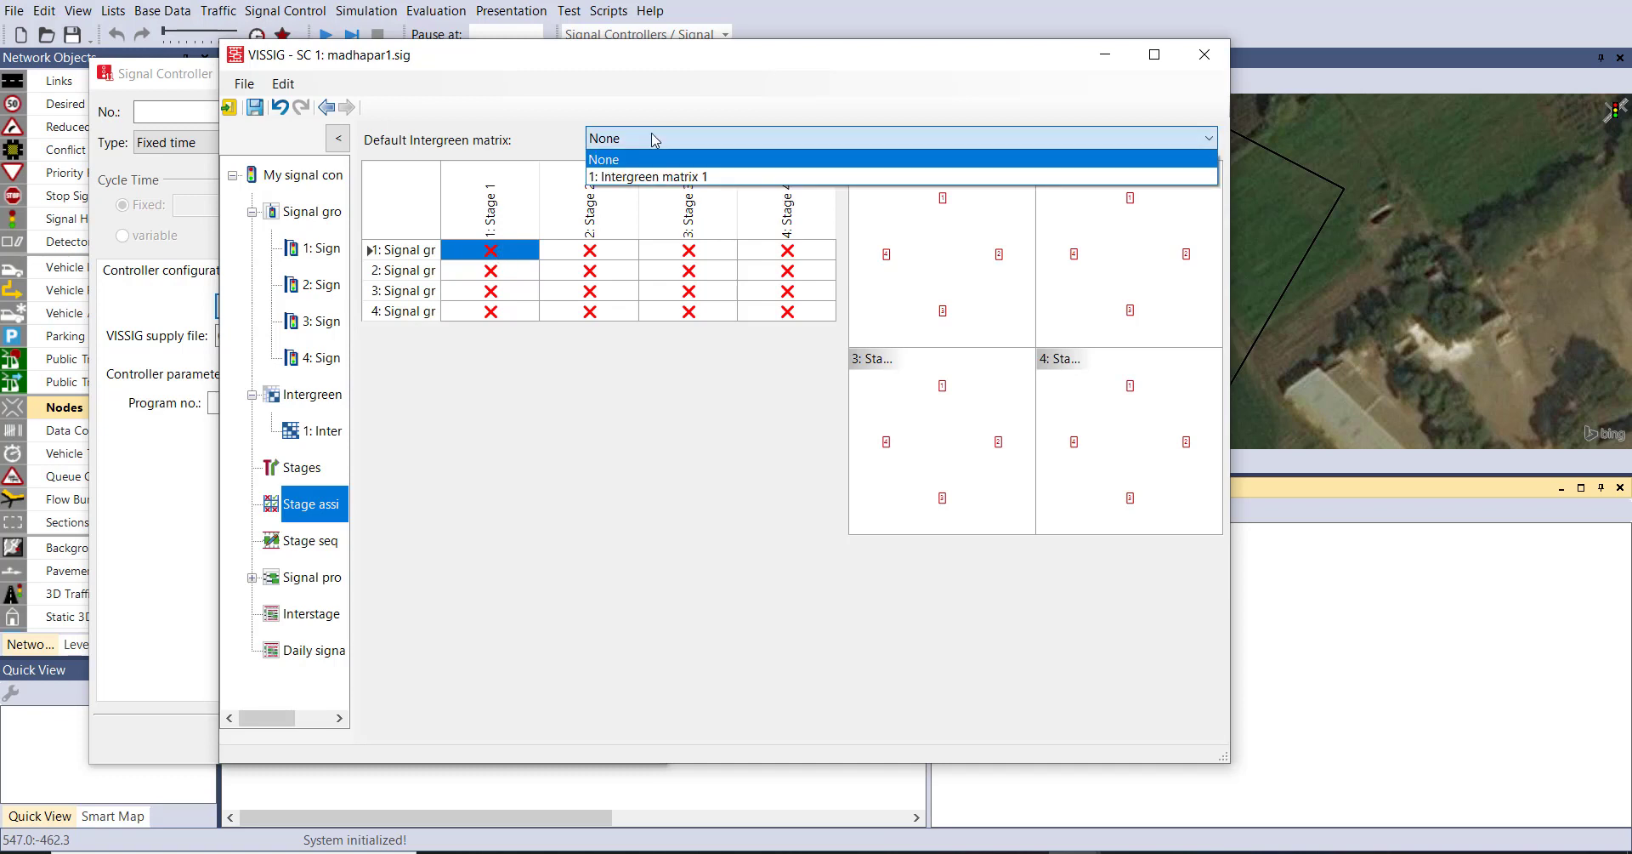
pyautogui.click(648, 175)
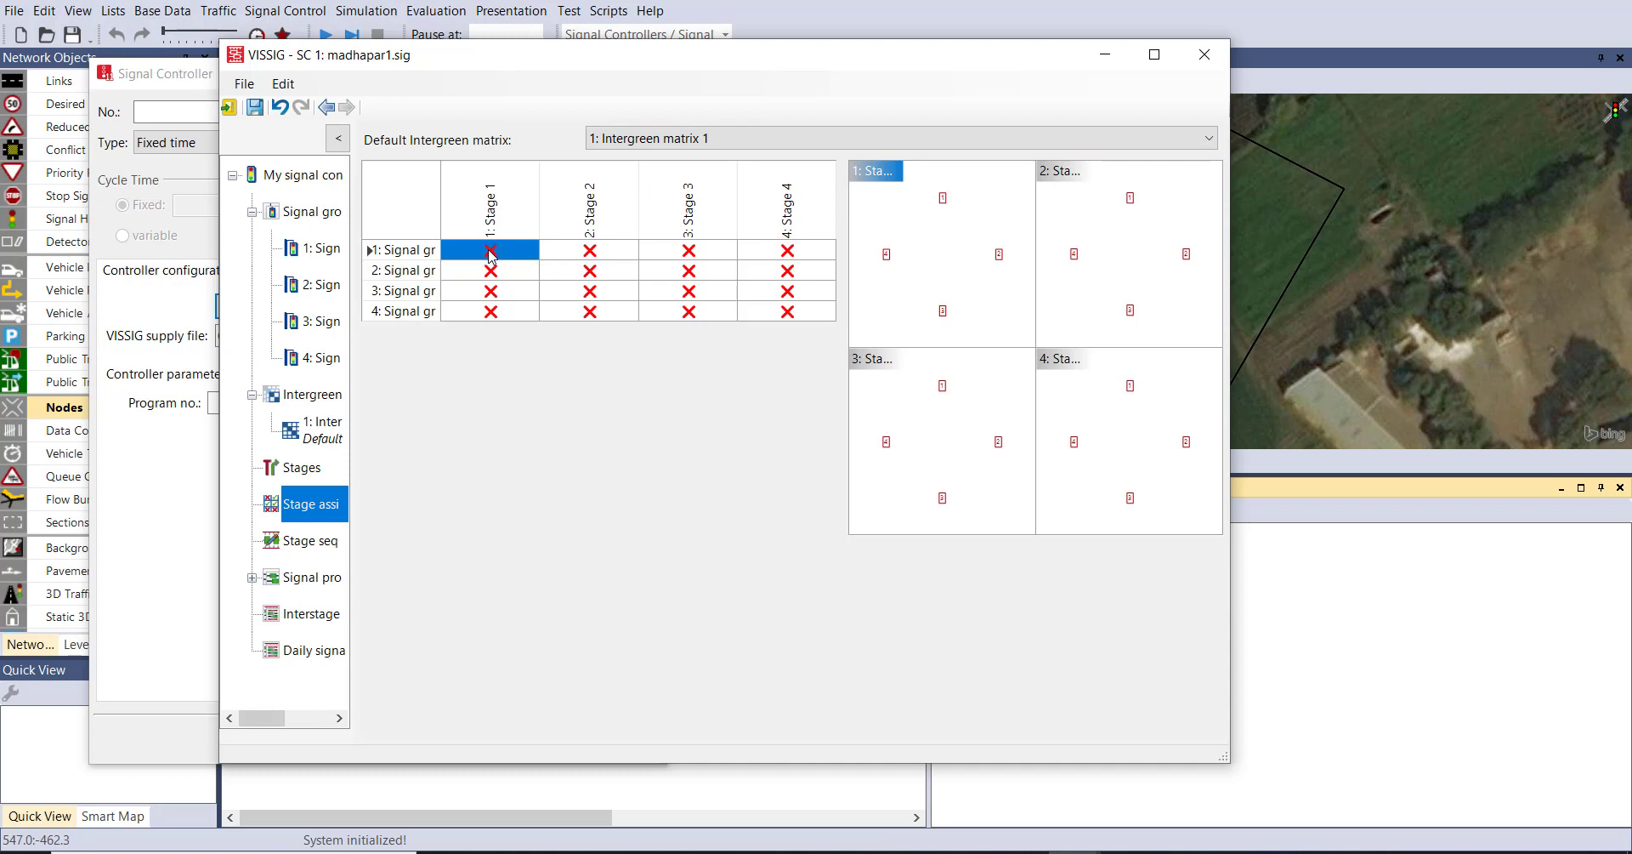
pyautogui.click(489, 250)
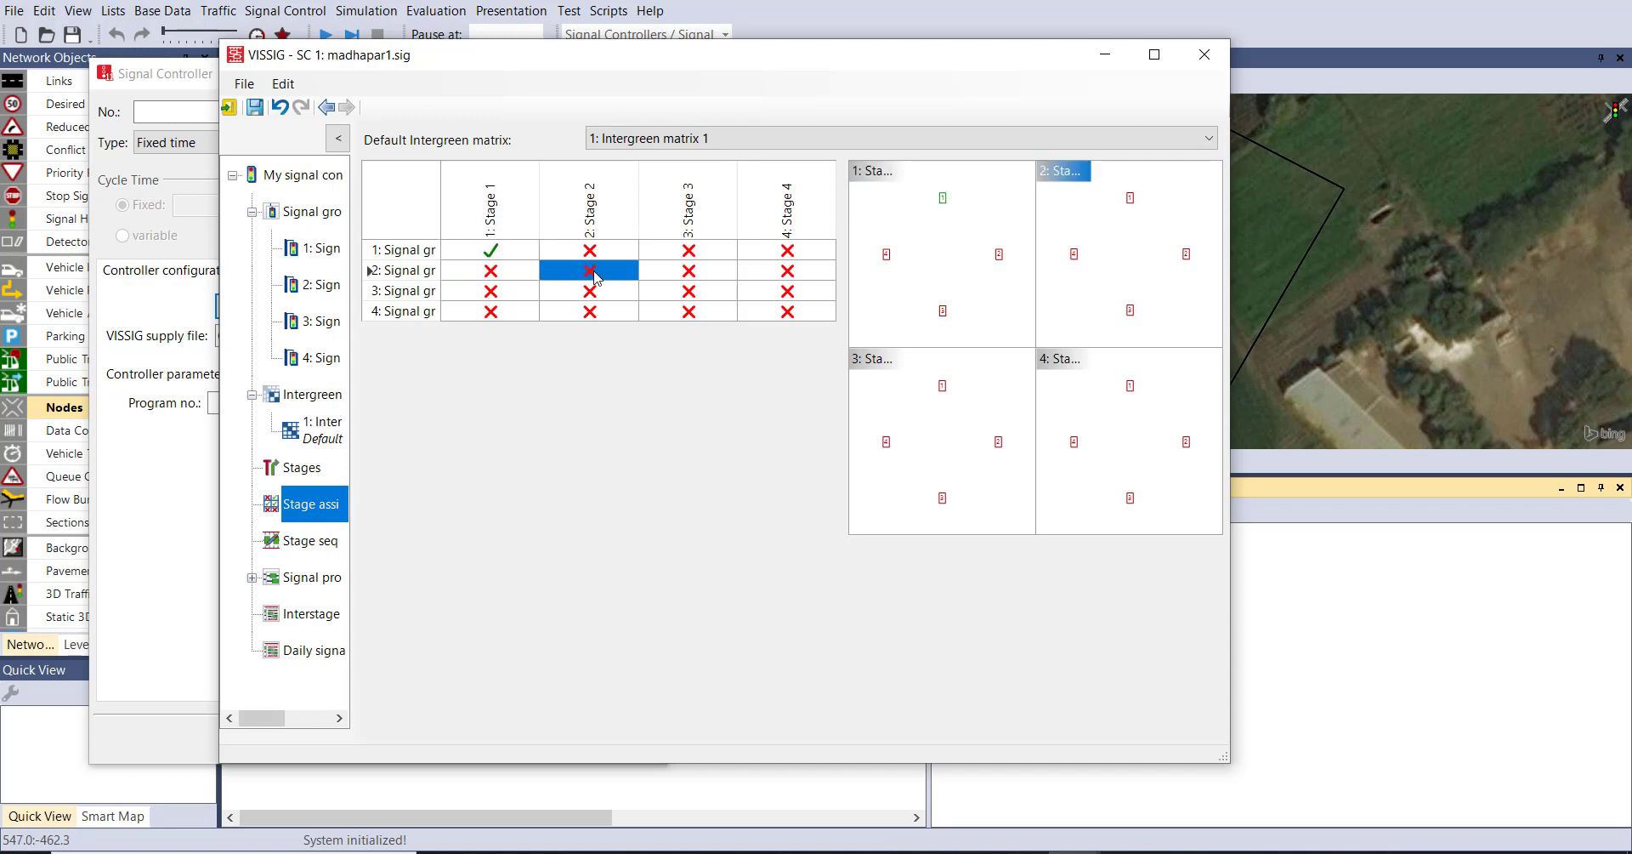
pyautogui.click(687, 291)
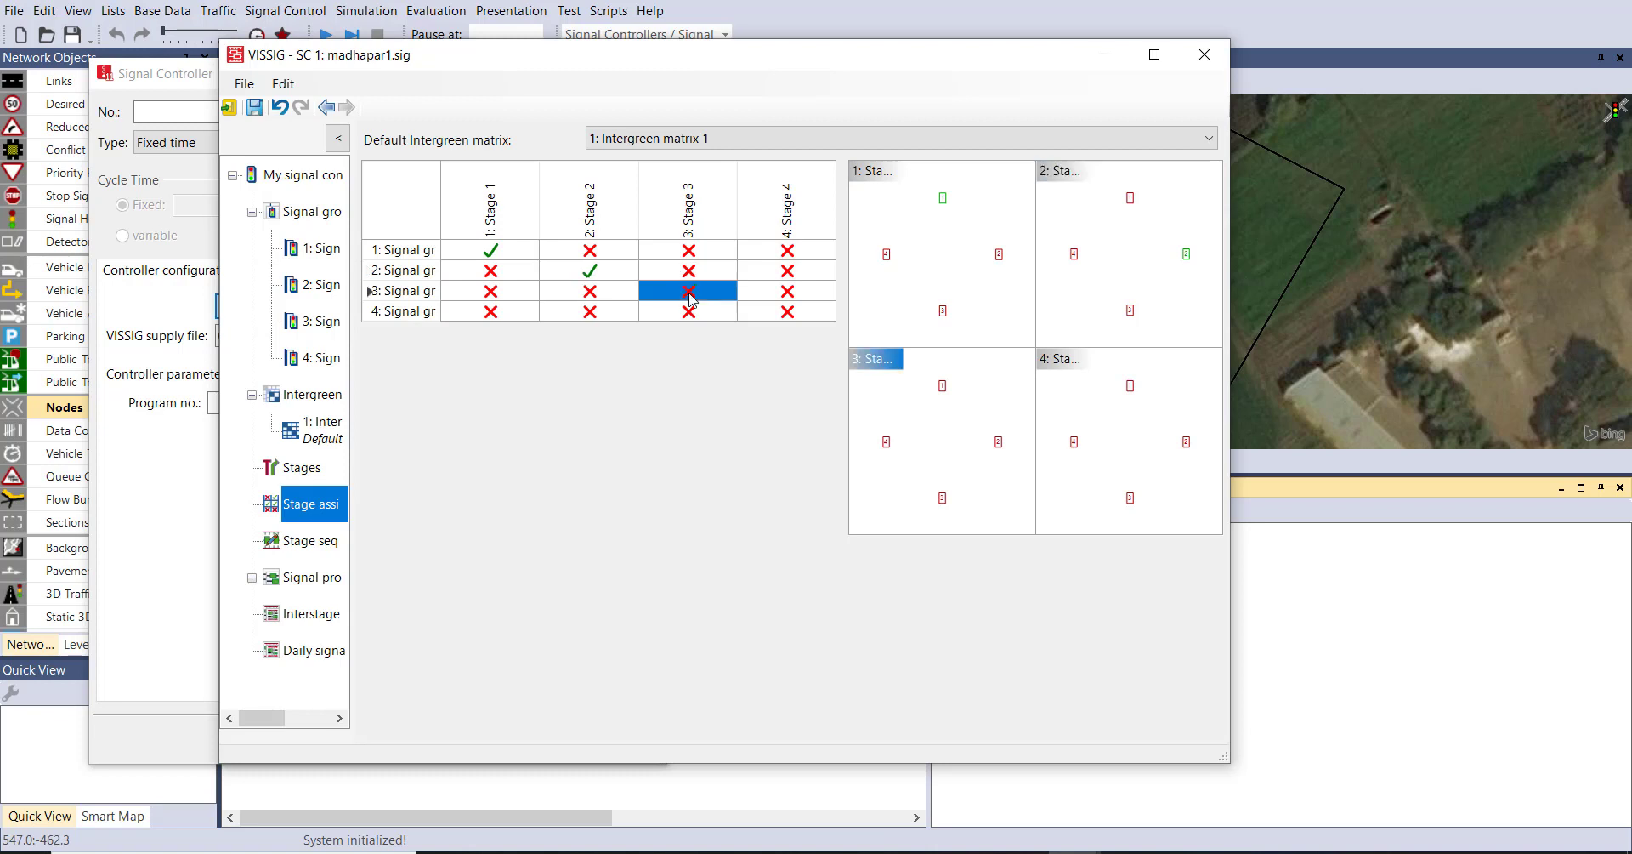
pyautogui.click(785, 309)
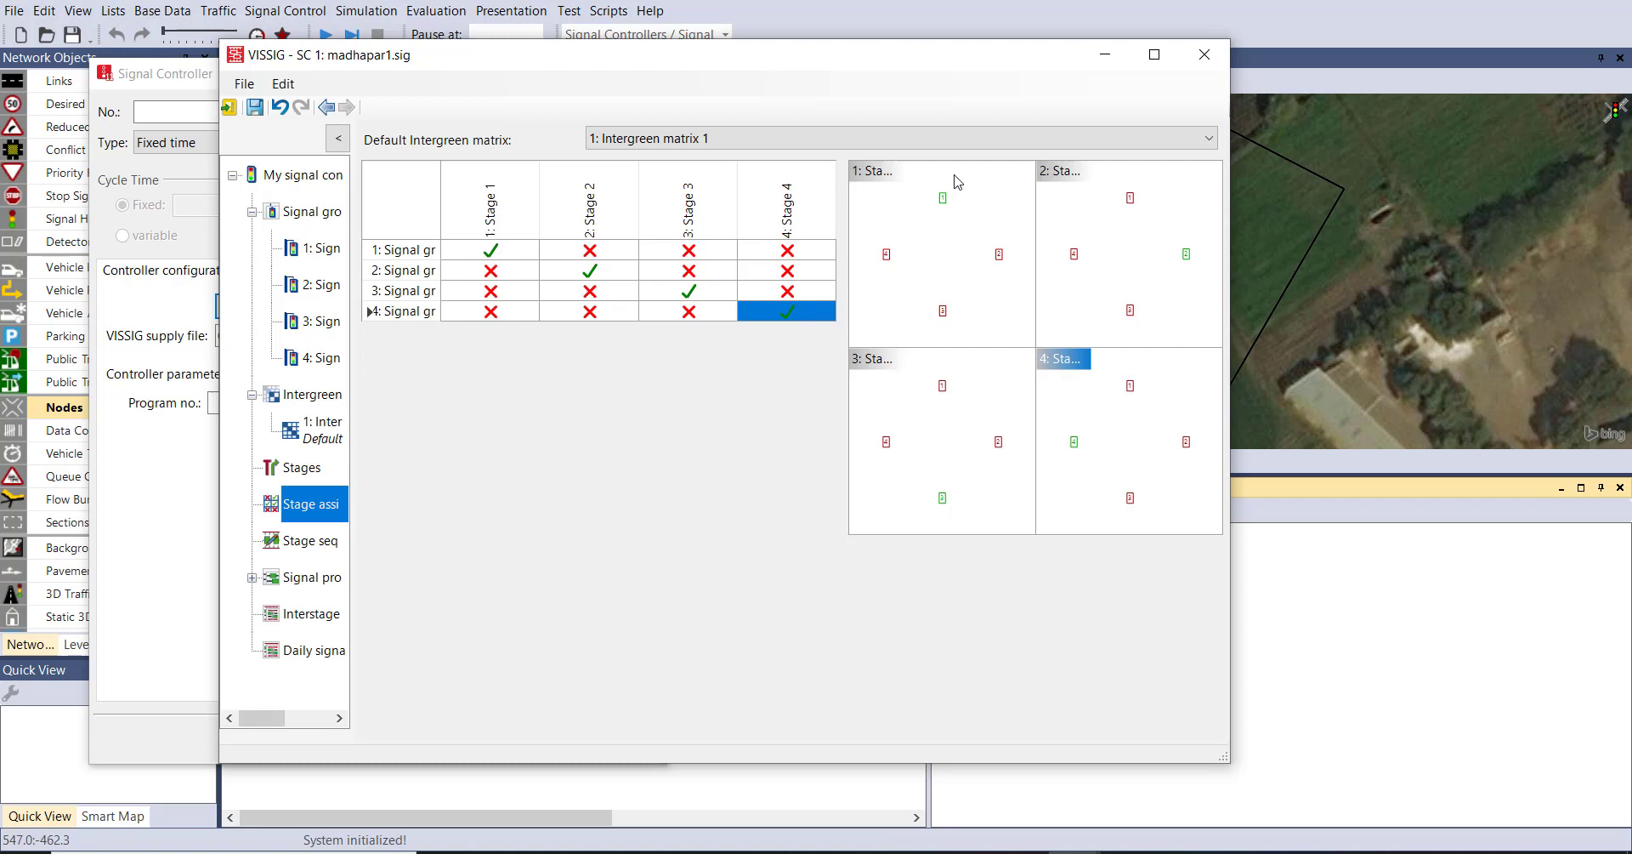
pyautogui.moveTo(1137, 440)
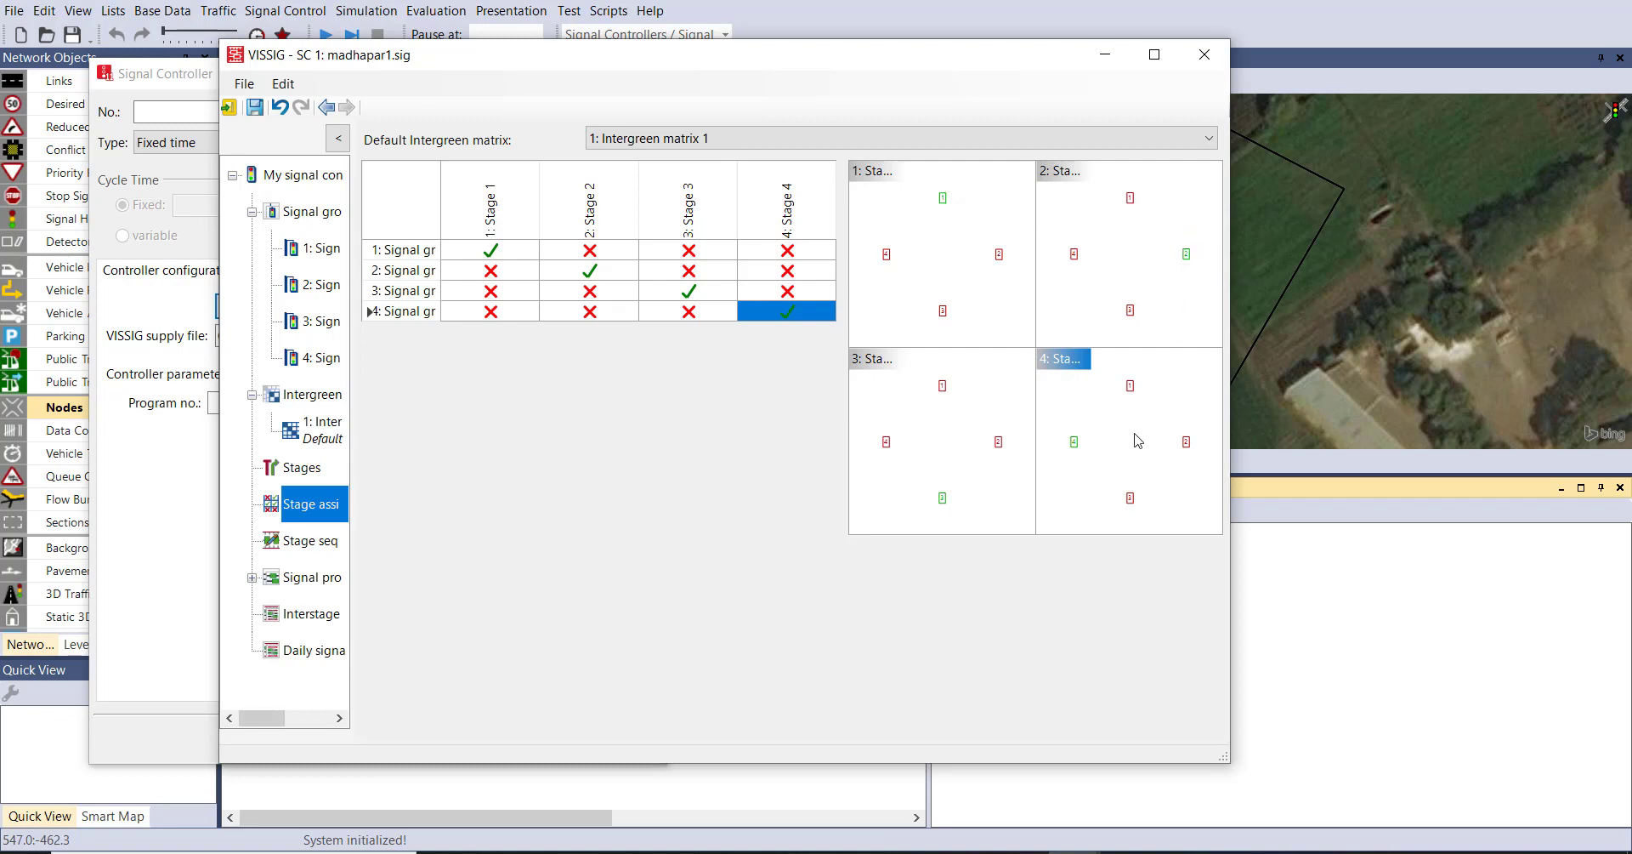
pyautogui.moveTo(843, 536)
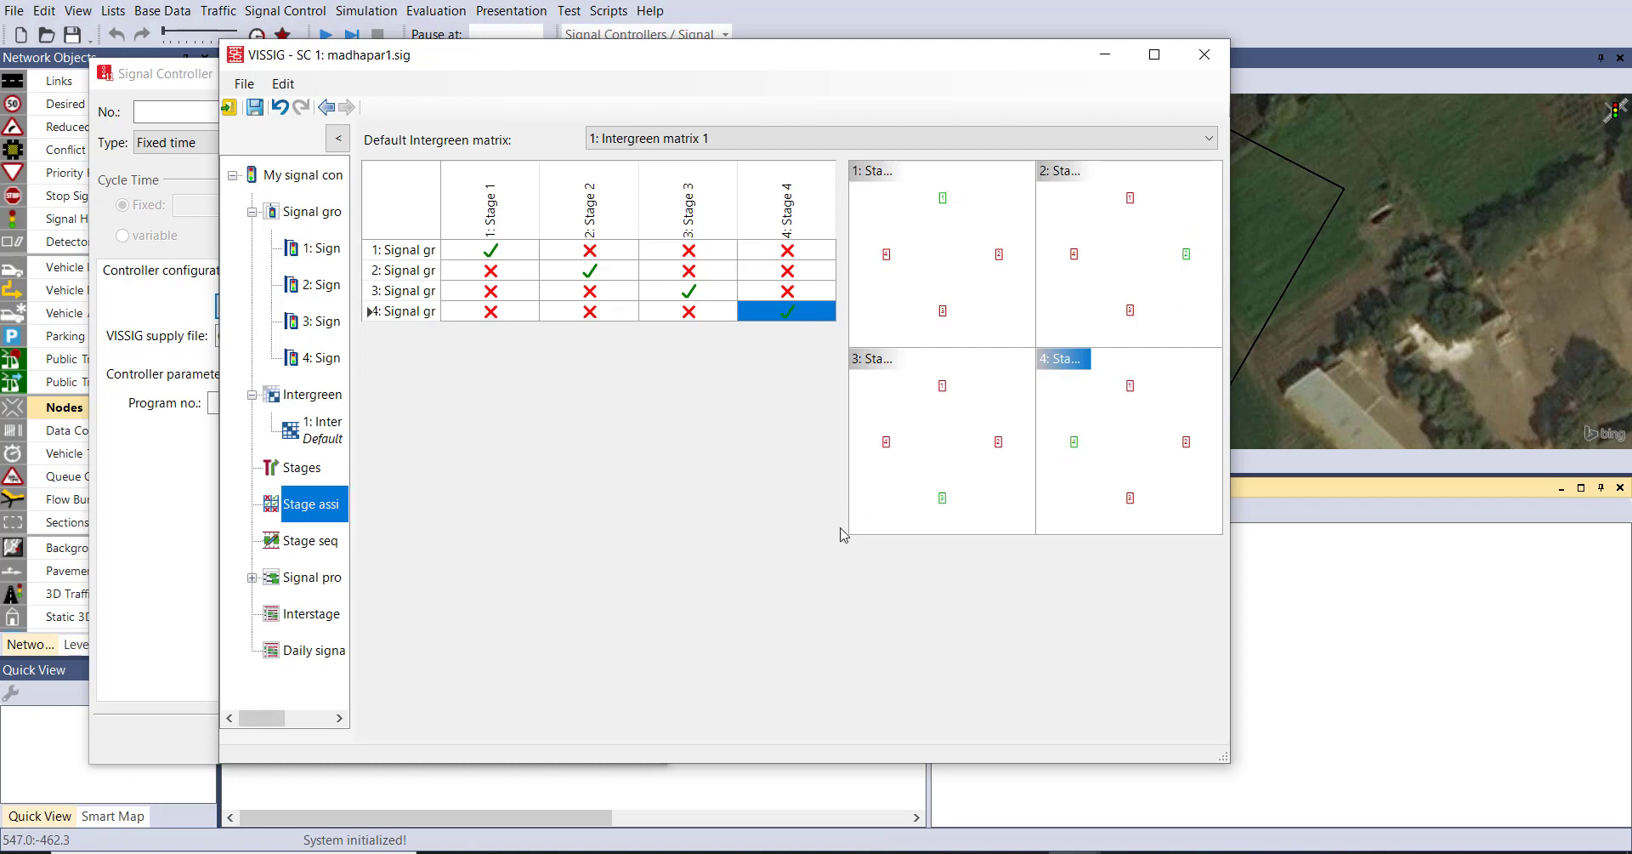
pyautogui.moveTo(320, 553)
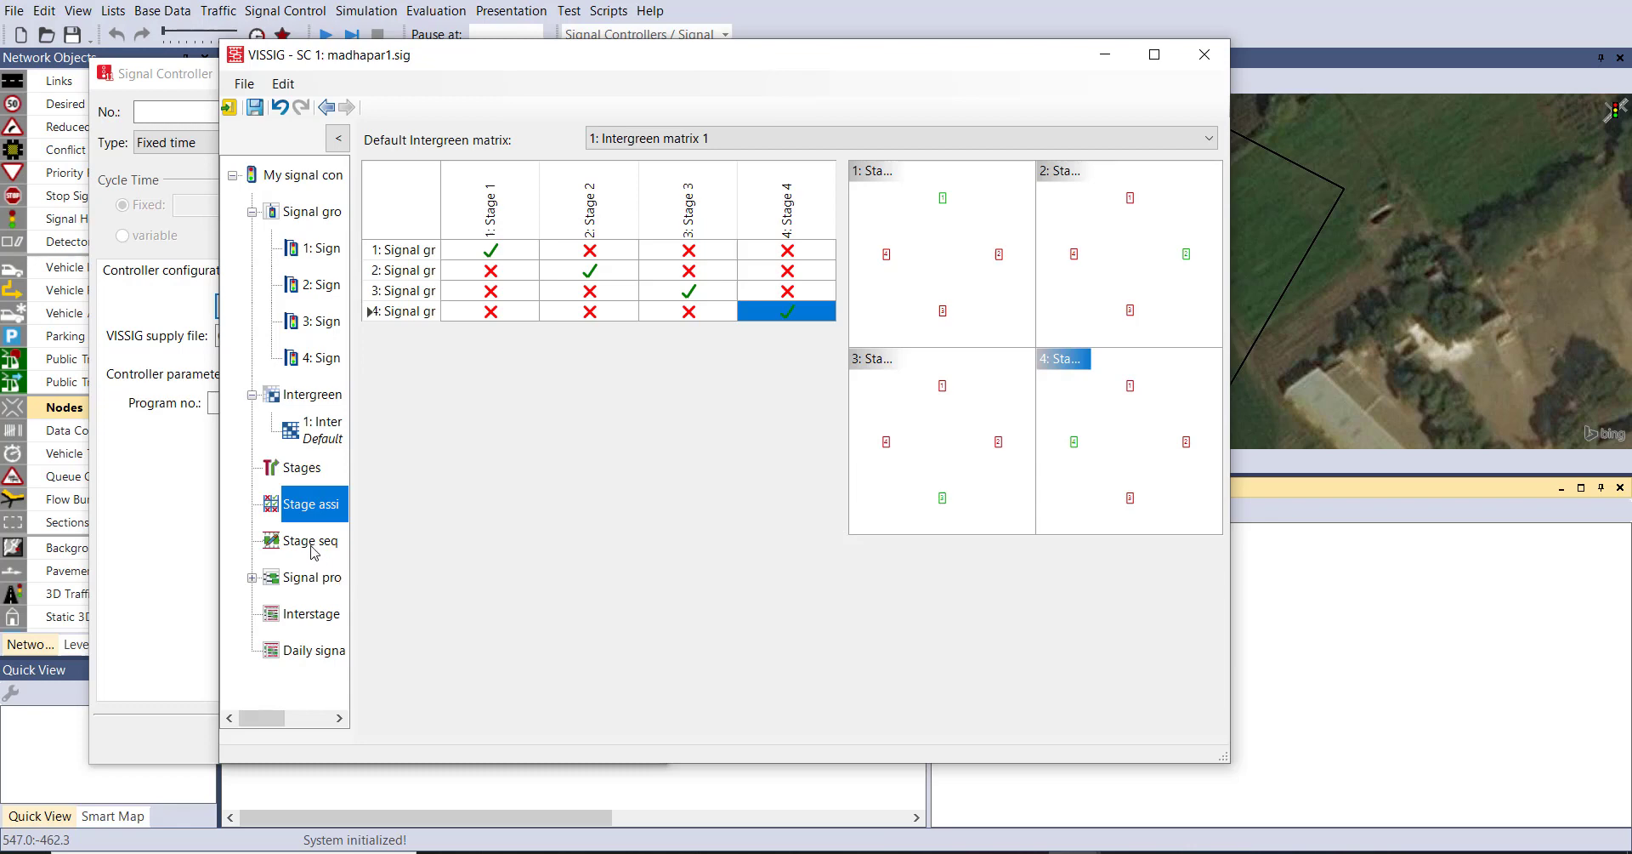
# Step: Review the 60 s and 131 s signal programs, close VISSIG and confirm the controller settings
pyautogui.click(310, 541)
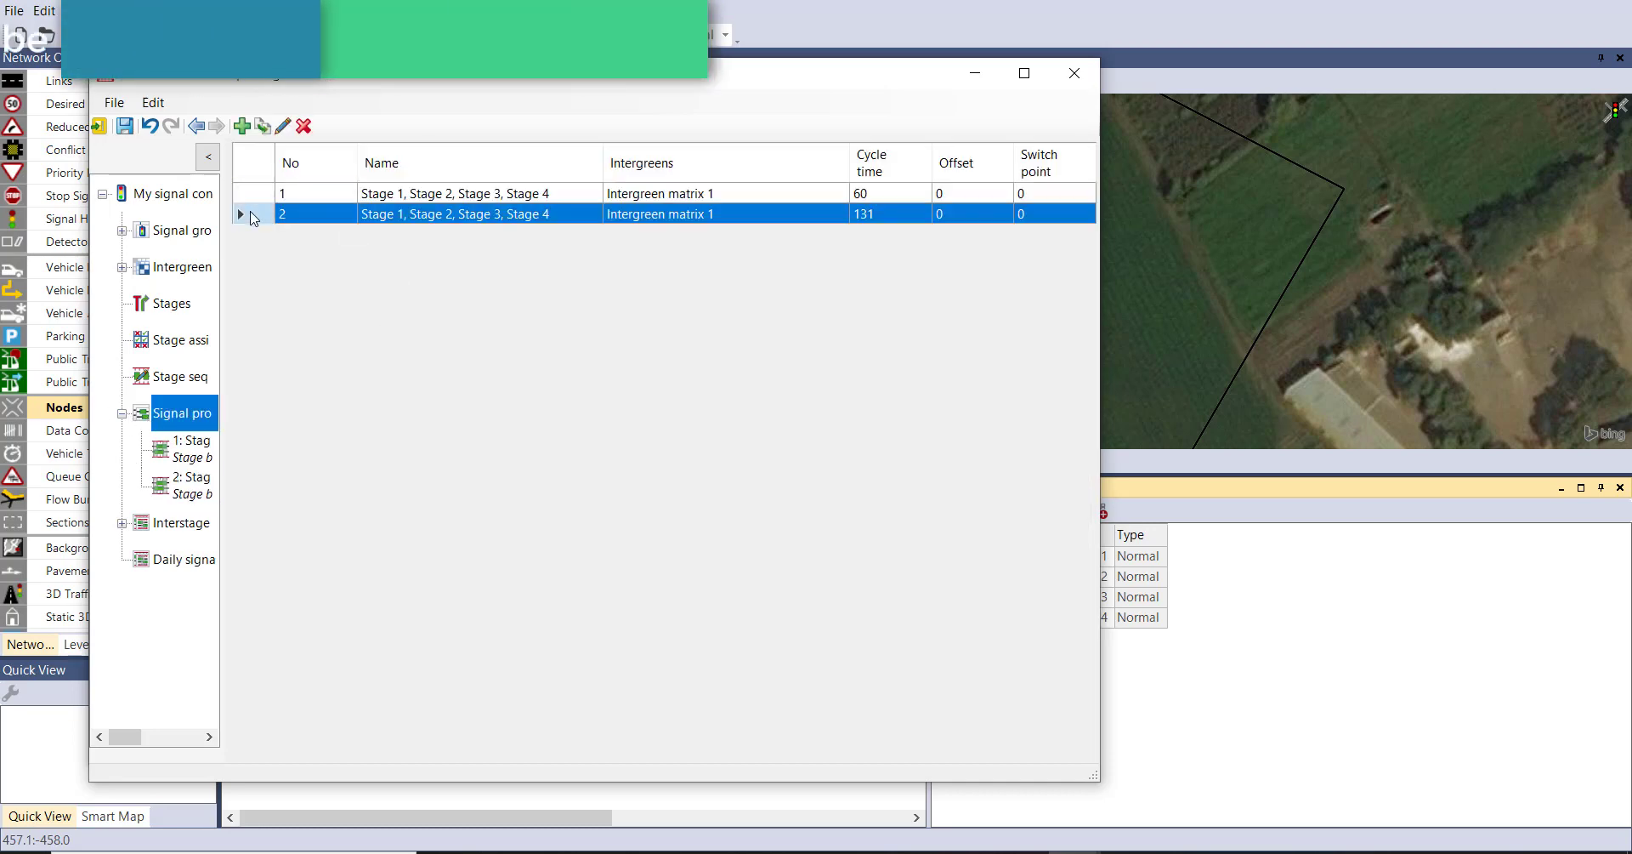
pyautogui.click(302, 126)
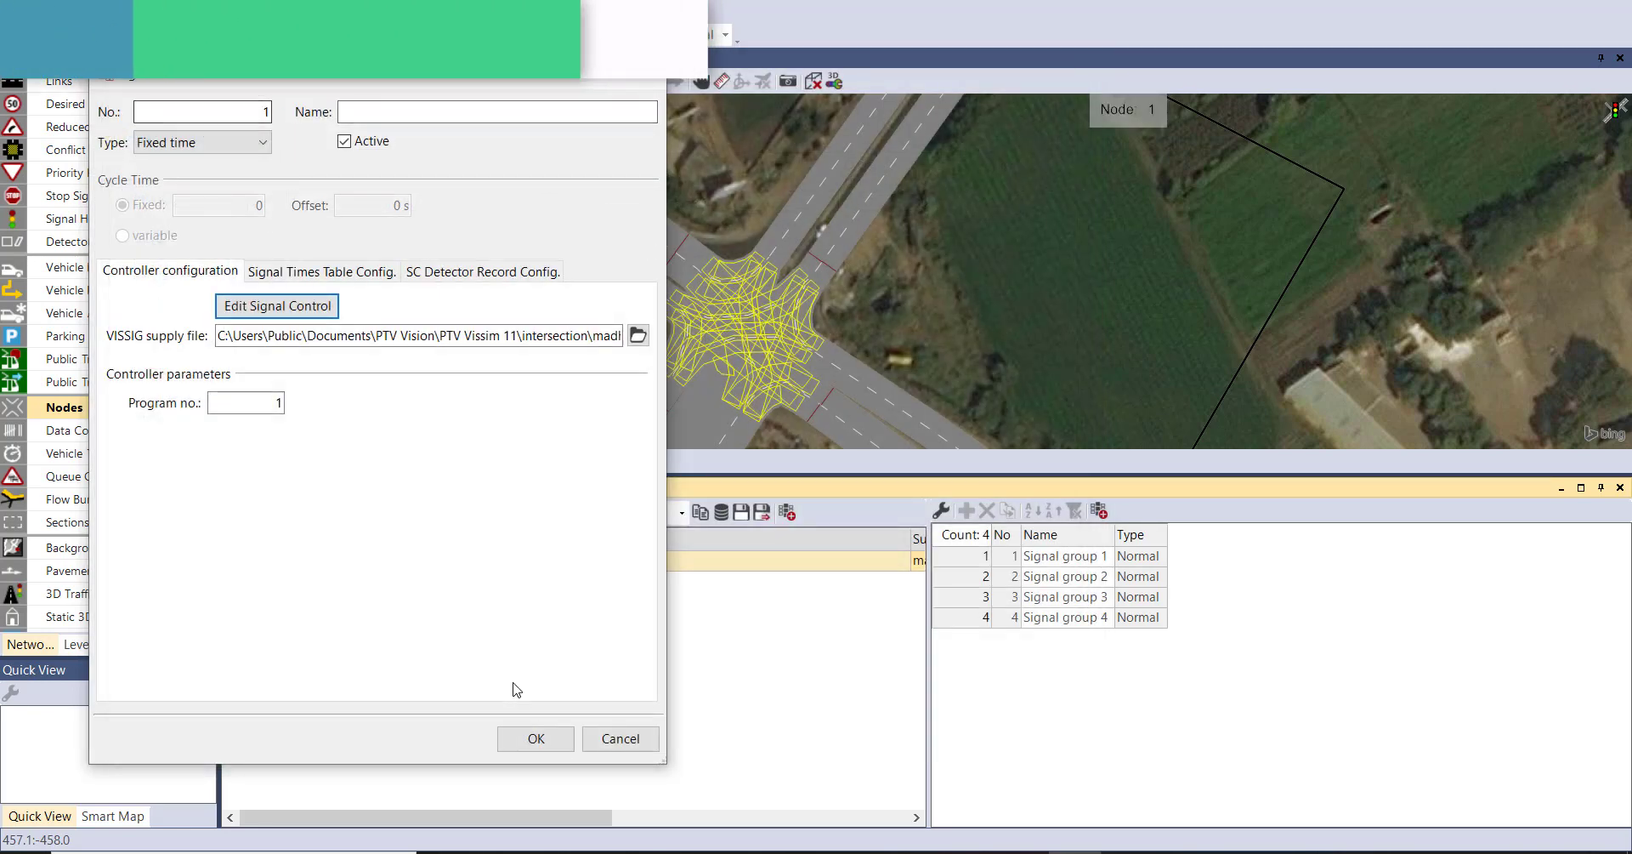
pyautogui.click(284, 10)
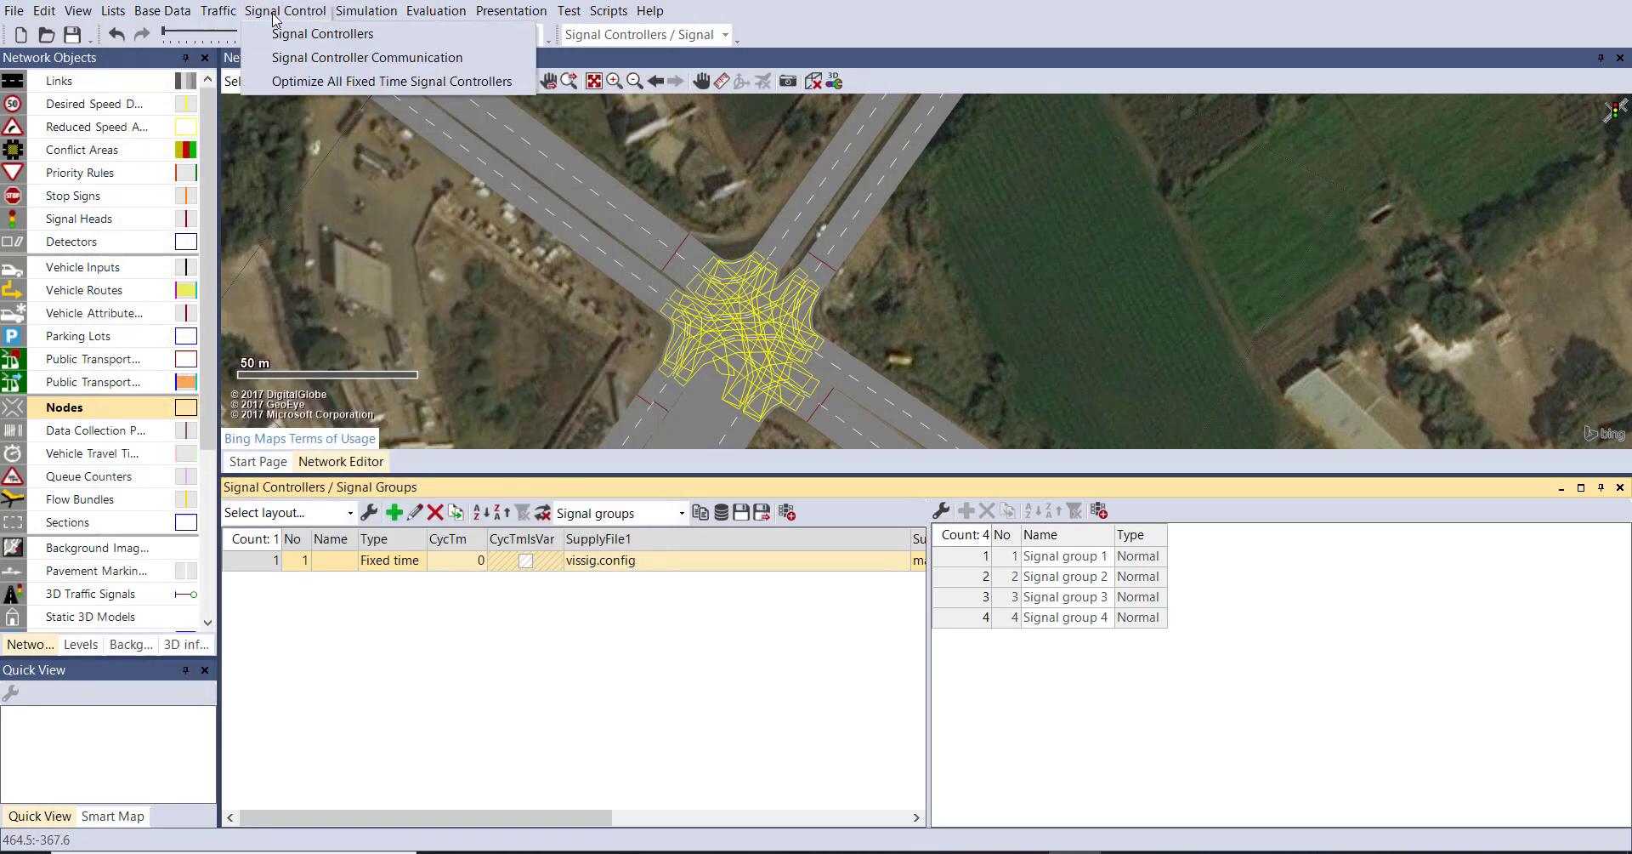
# Step: Run Optimize All Fixed Time Signal Controllers and acknowledge the 1 of 1 success message
pyautogui.click(391, 81)
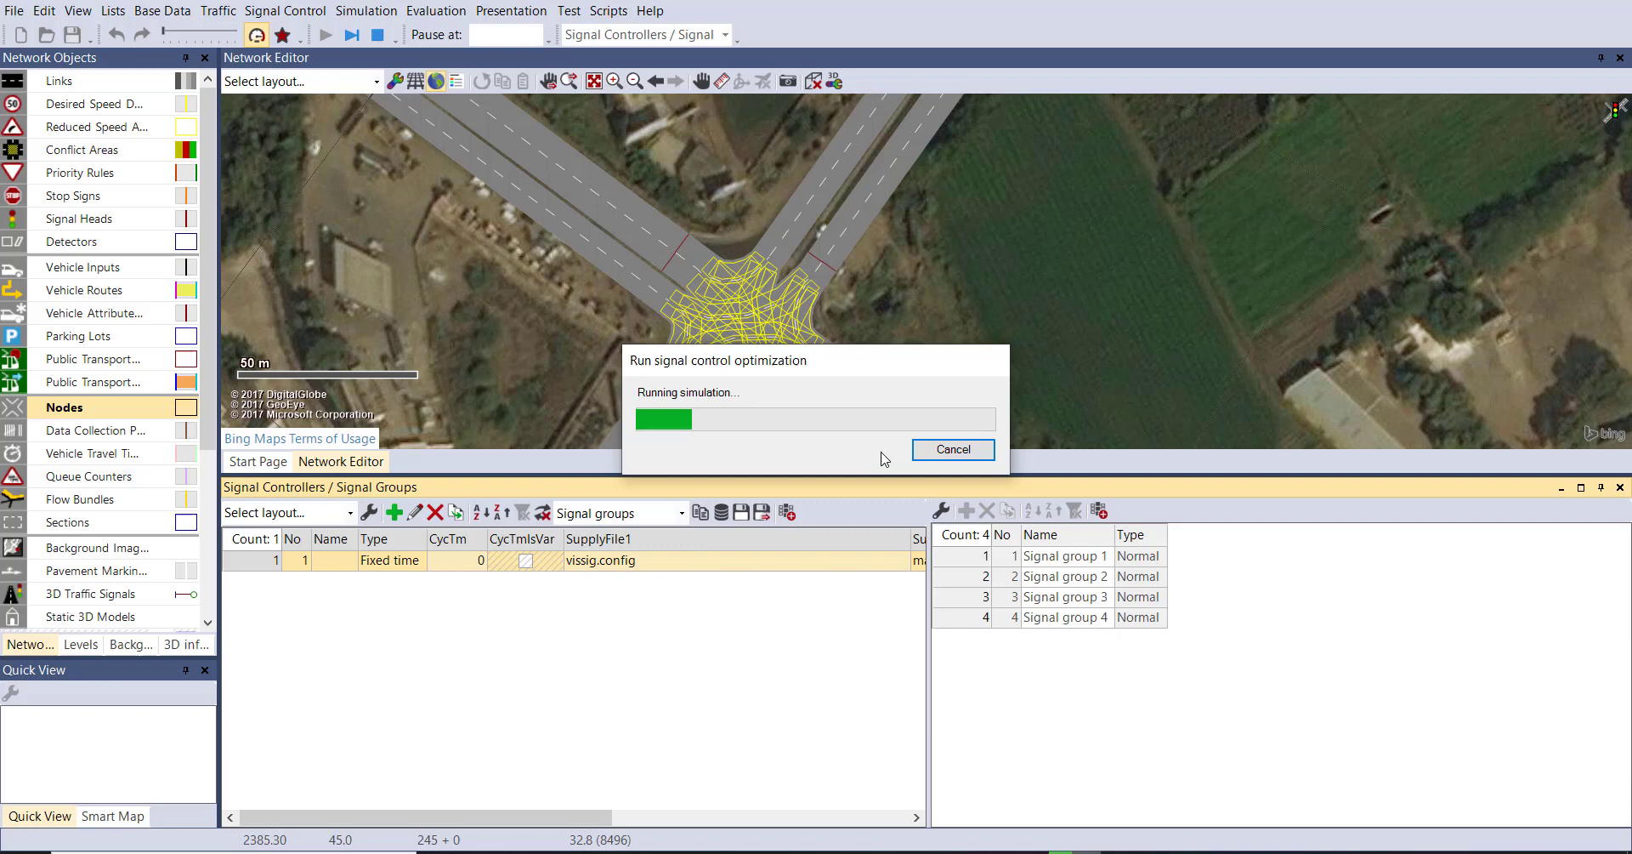
pyautogui.moveTo(1393, 756)
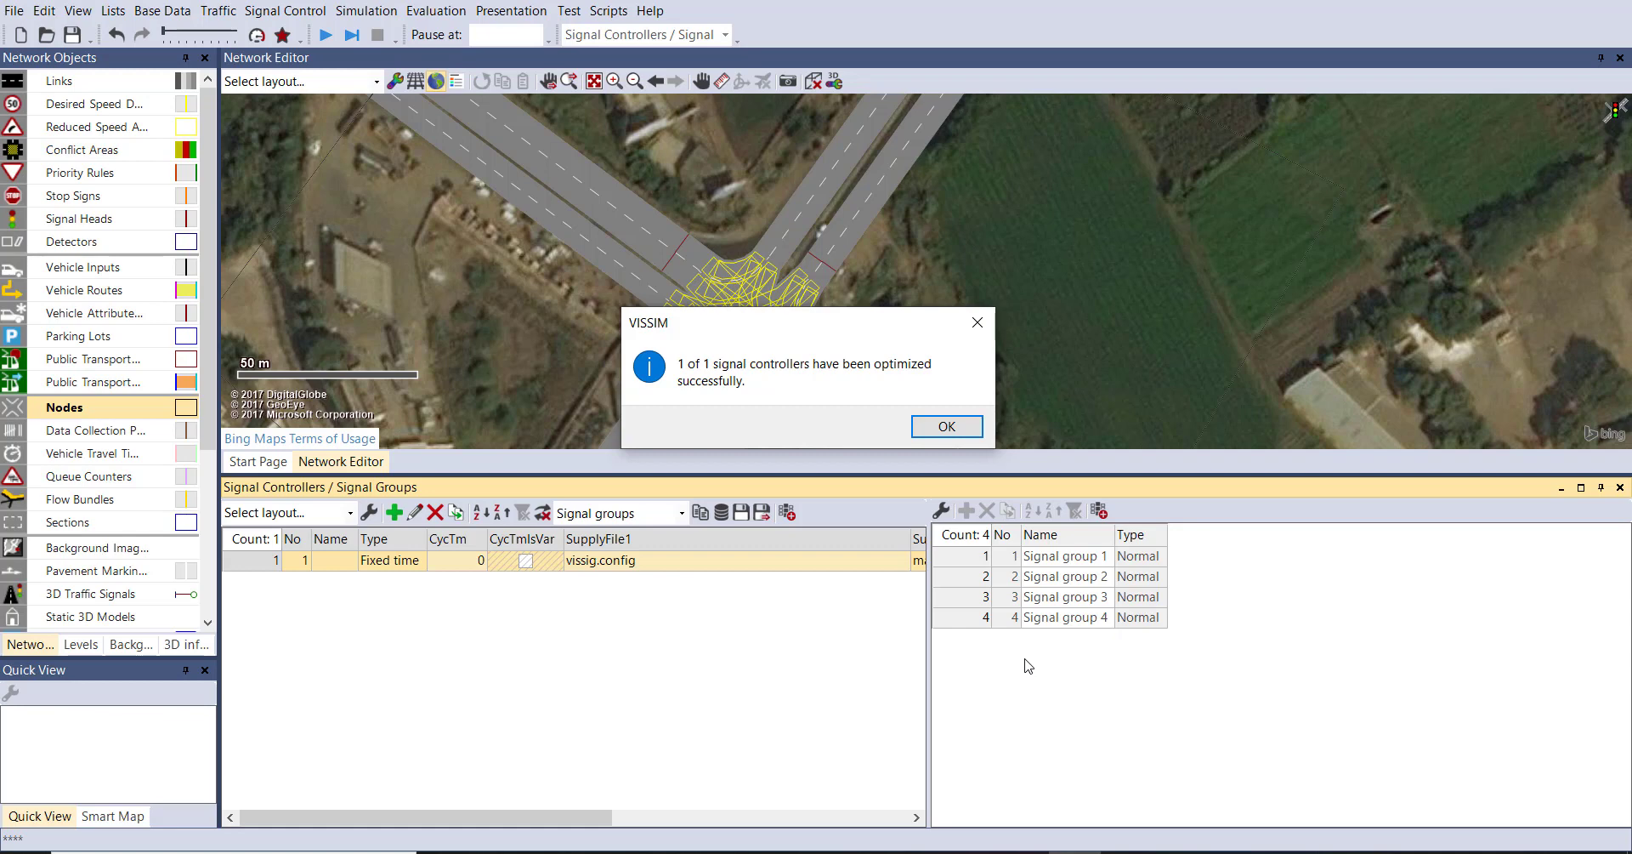
pyautogui.moveTo(682, 378)
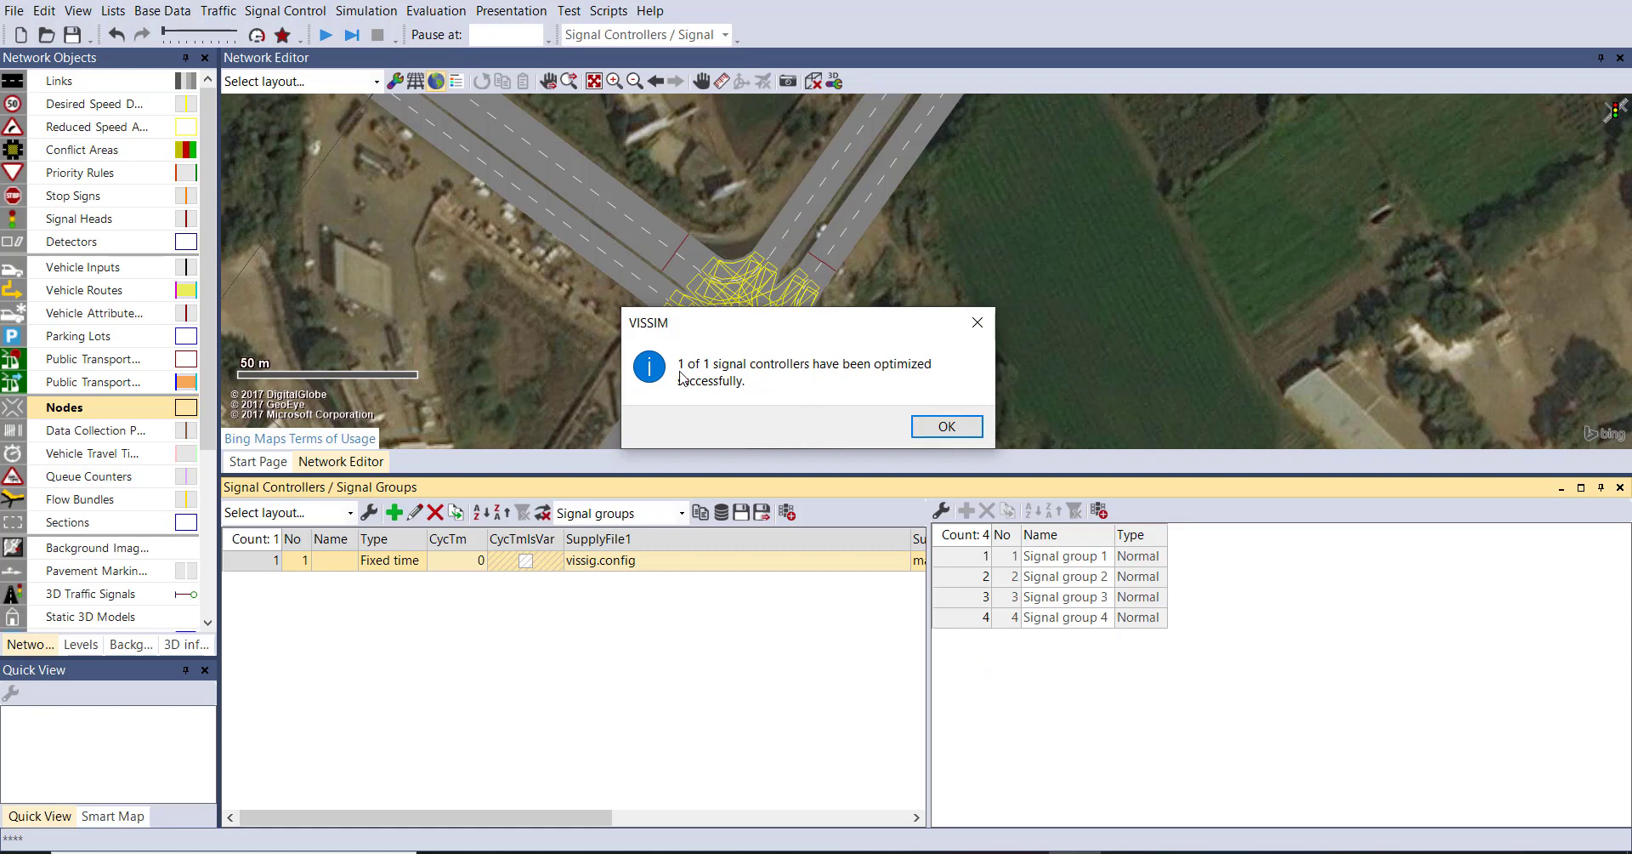
pyautogui.click(946, 425)
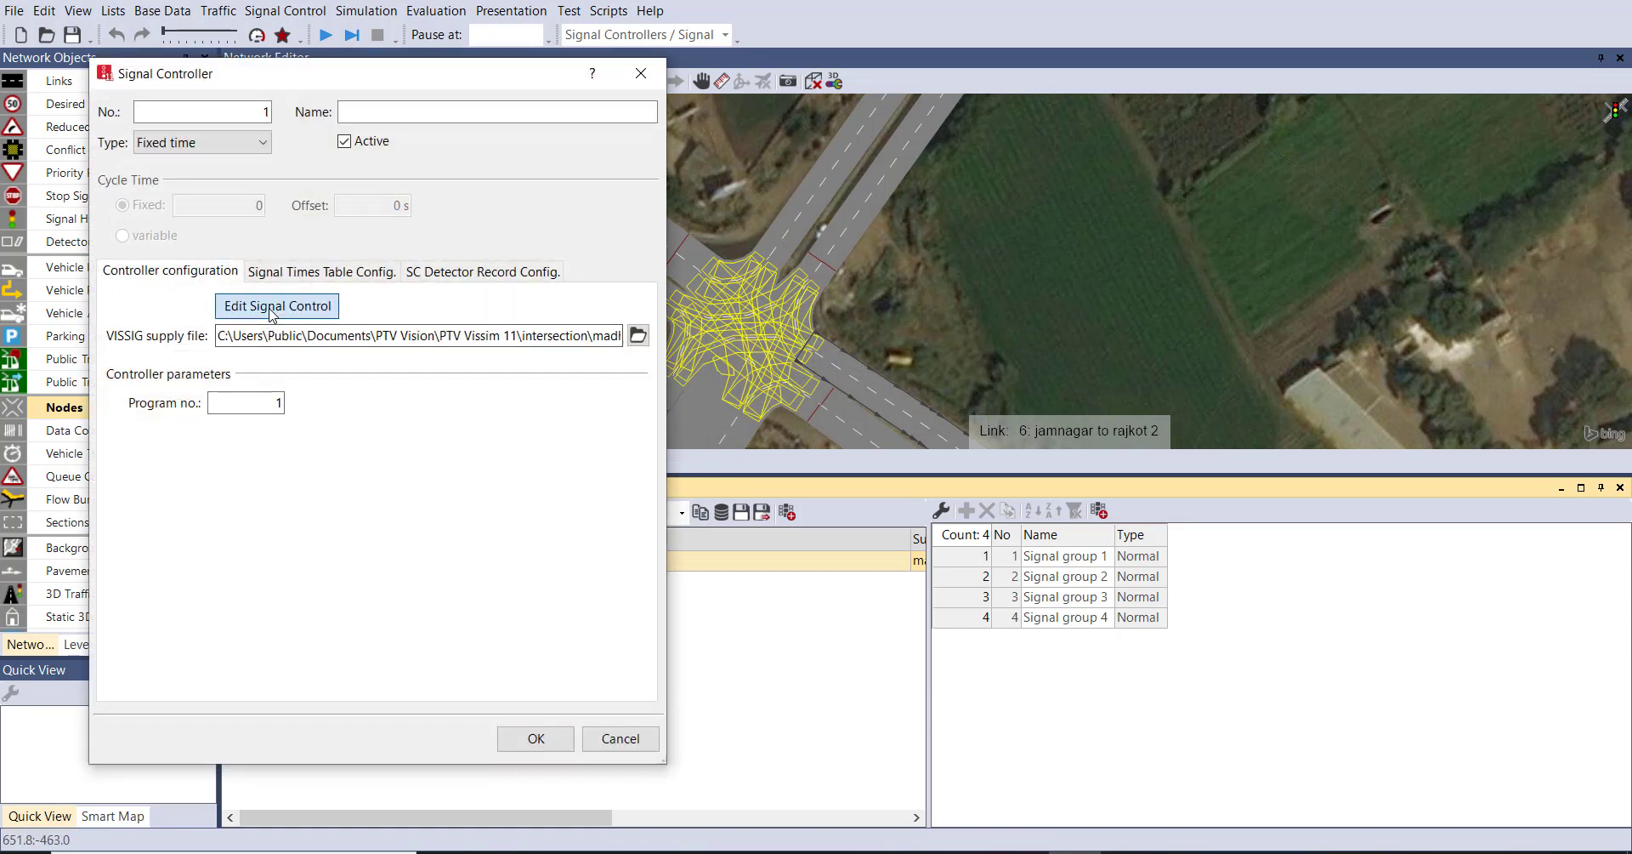
# Step: View the optimized 60 s program's four sequential green phases in VISSIG, then close editor and controller
pyautogui.click(276, 304)
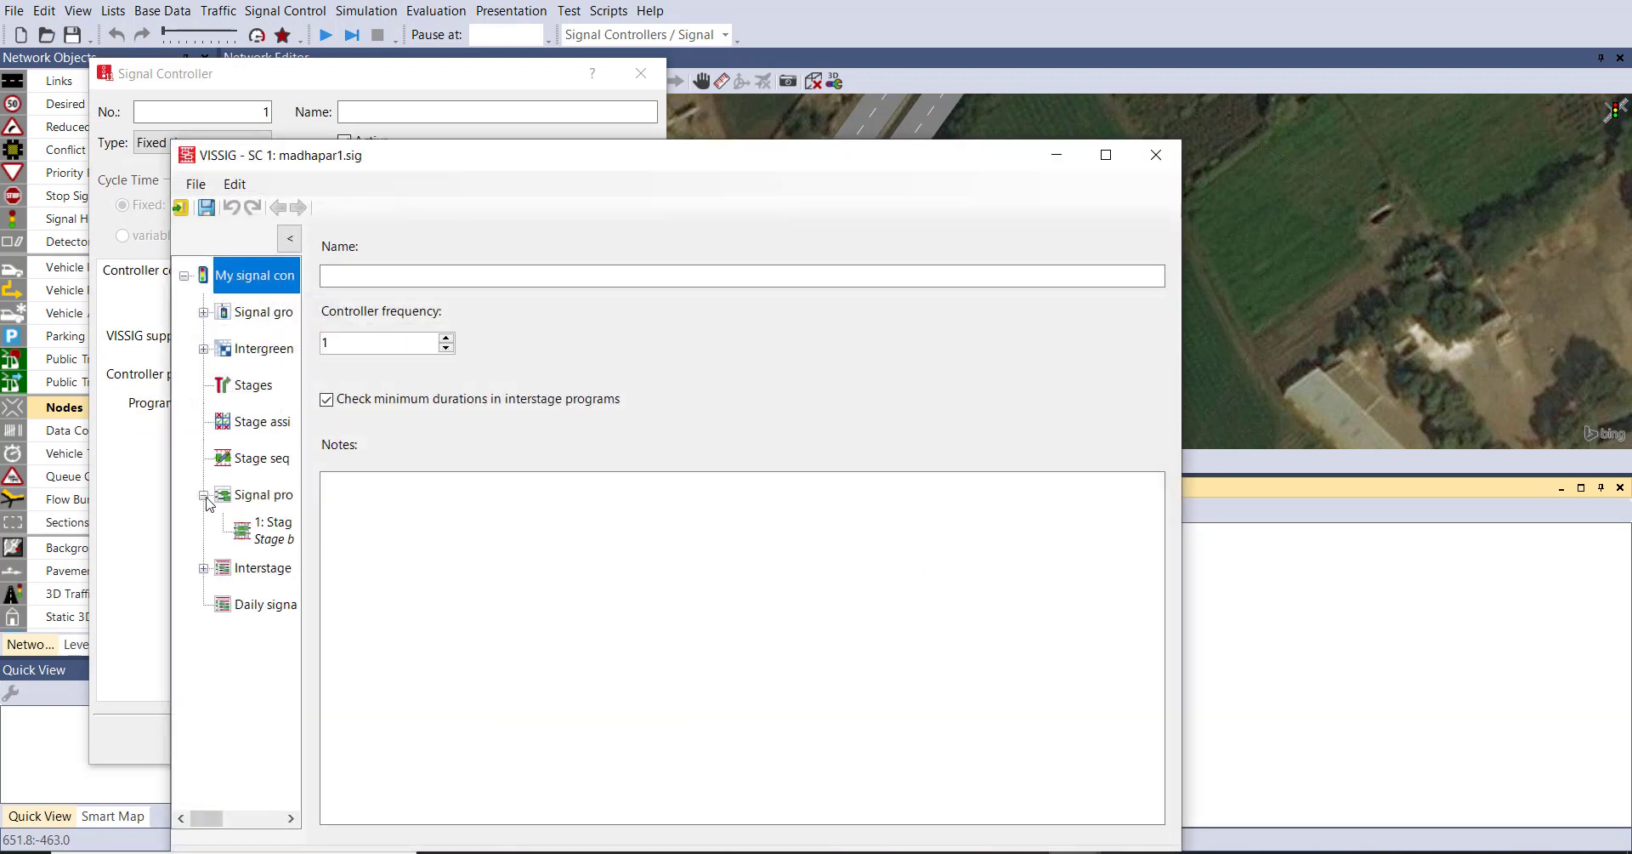
pyautogui.click(276, 527)
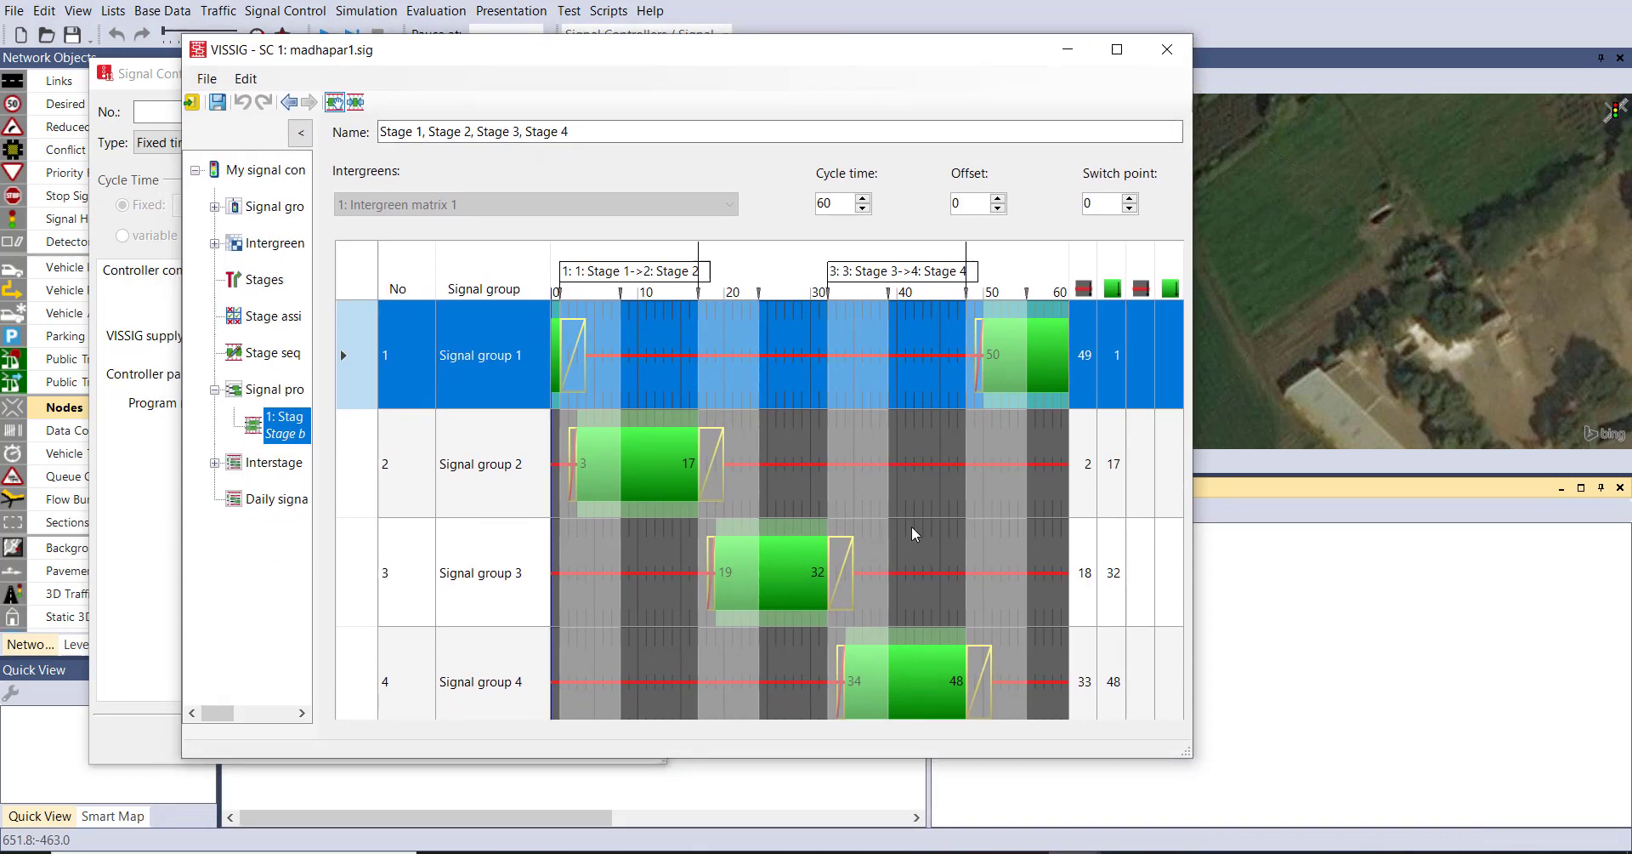
pyautogui.moveTo(1191, 268)
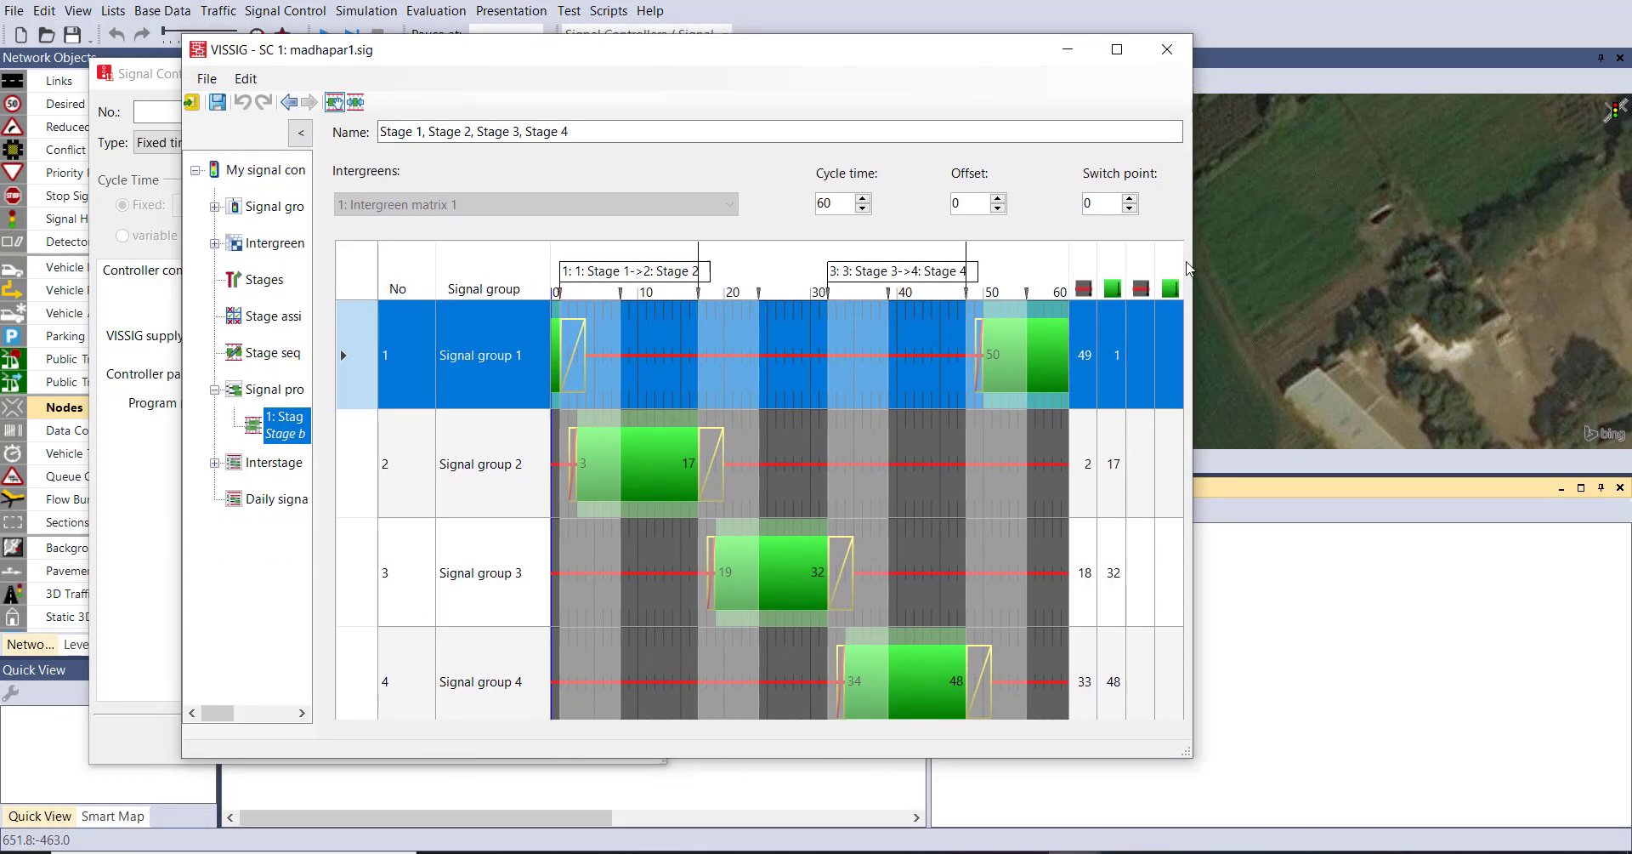
pyautogui.moveTo(1163, 114)
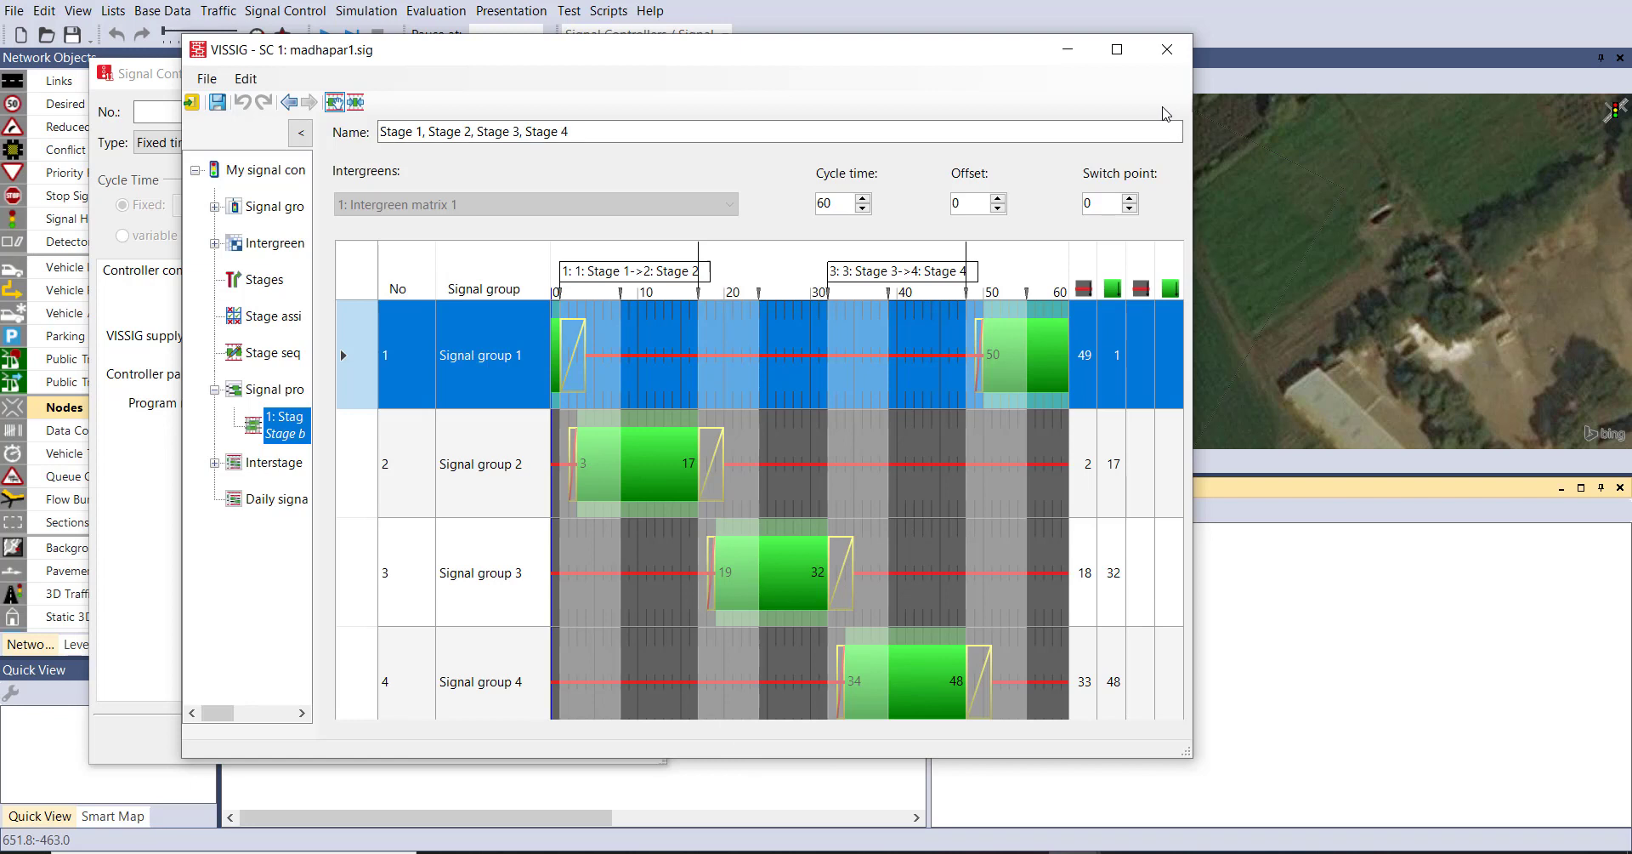
pyautogui.moveTo(1108, 624)
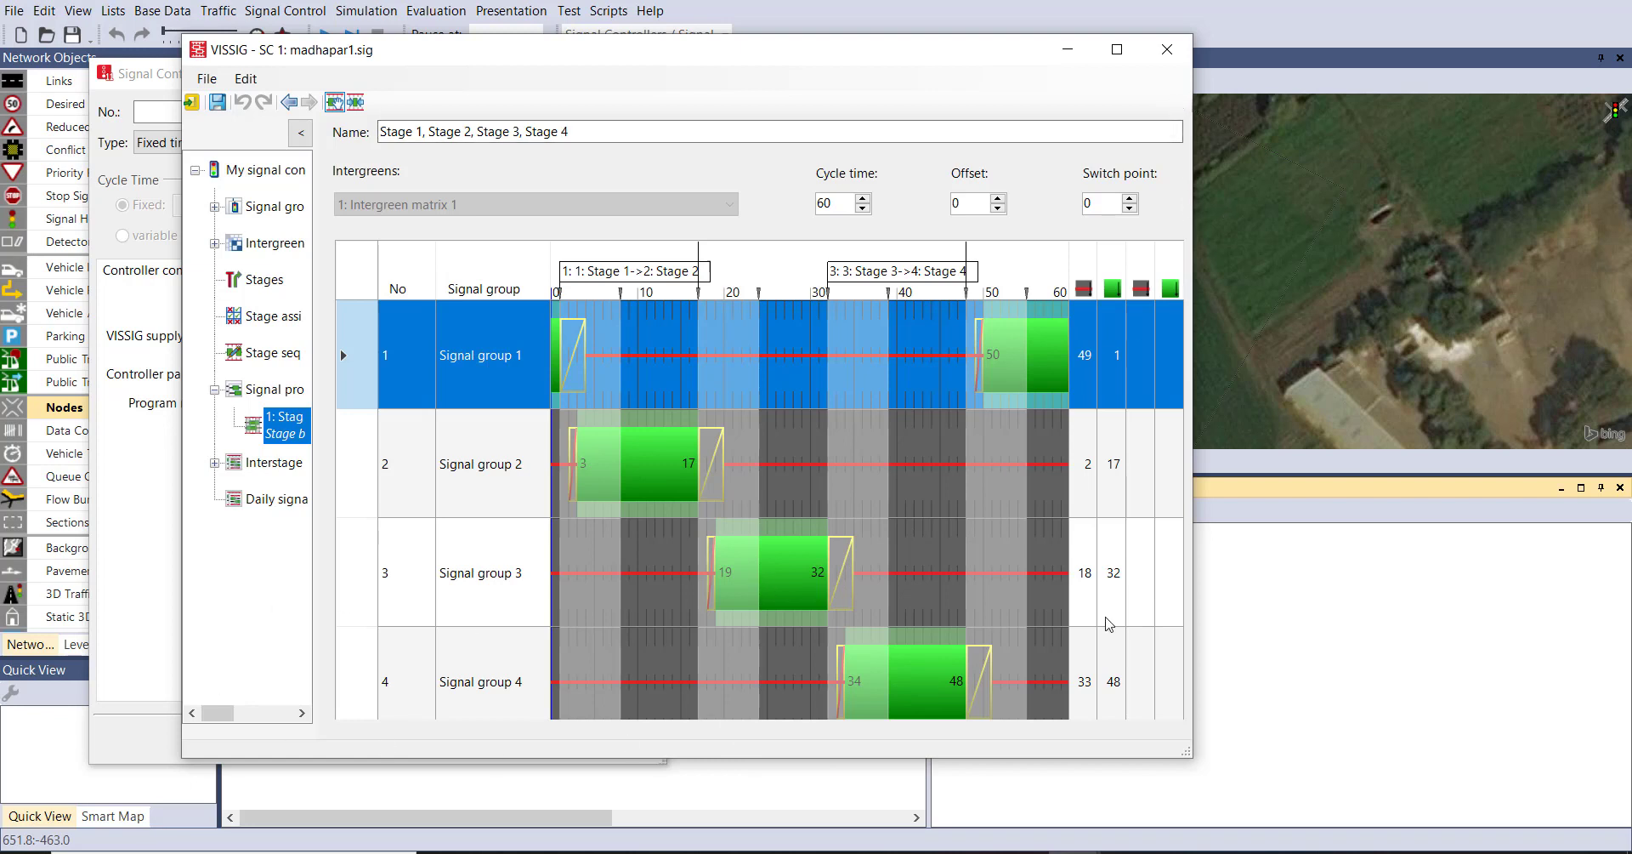
pyautogui.moveTo(1166, 97)
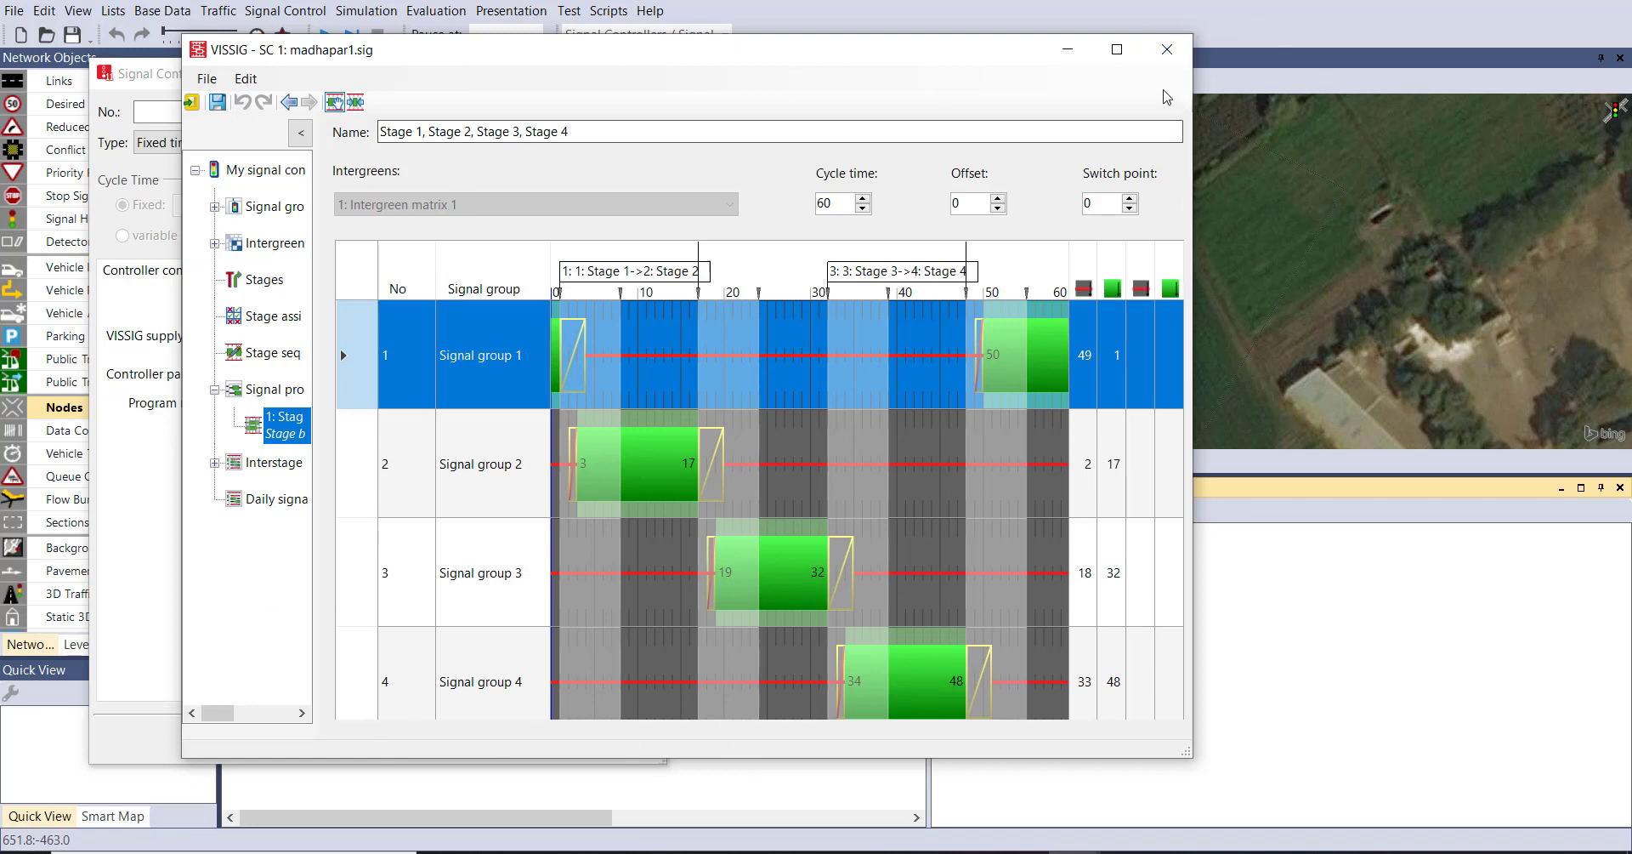
pyautogui.click(1165, 49)
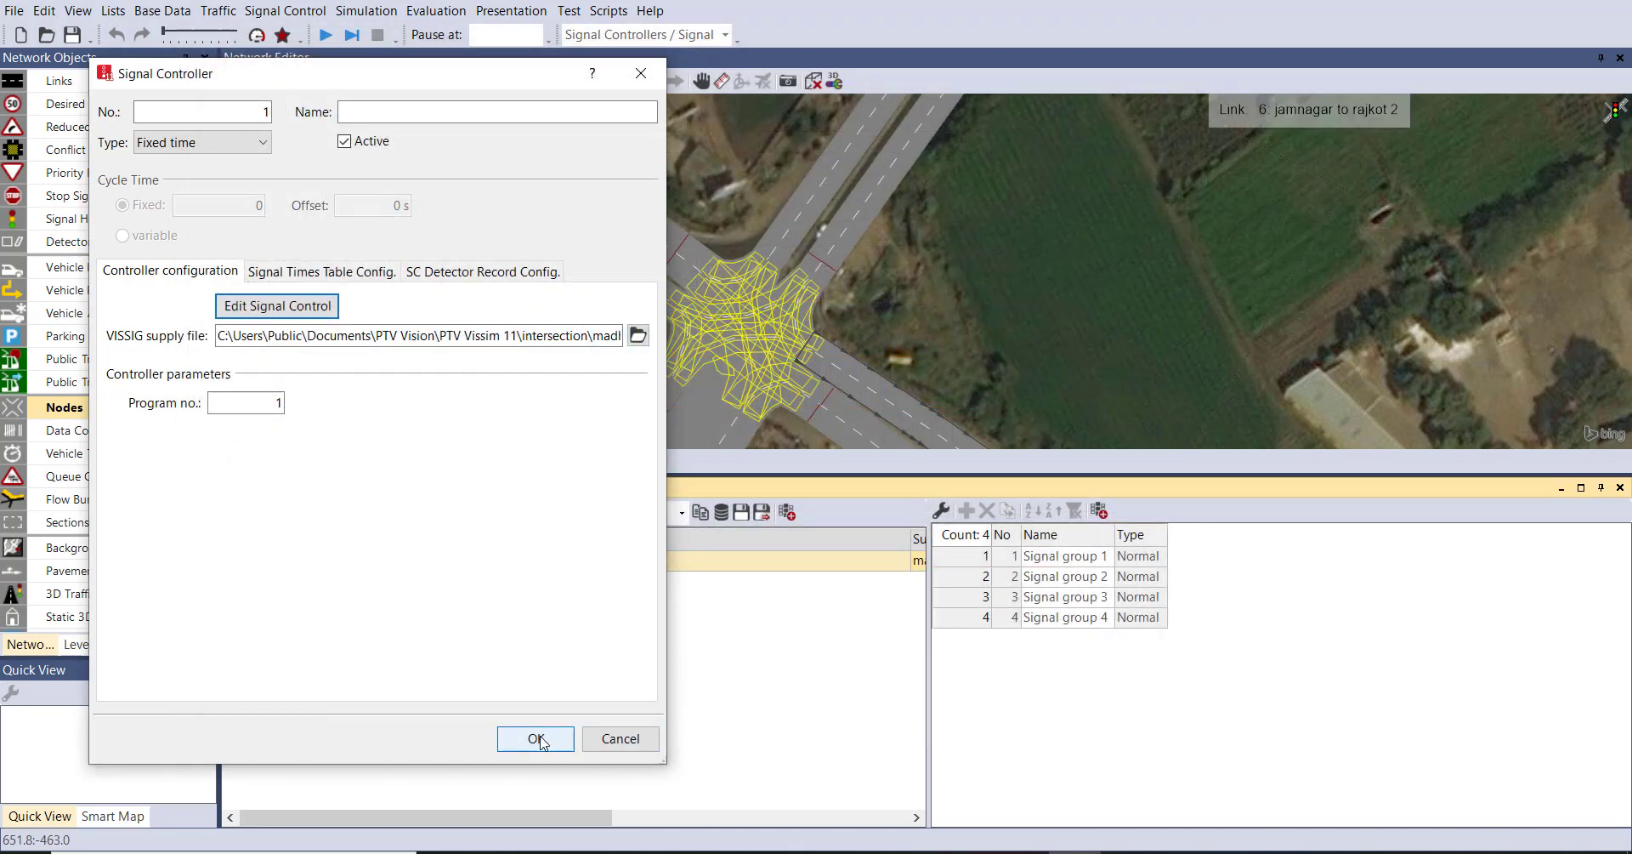
pyautogui.click(536, 738)
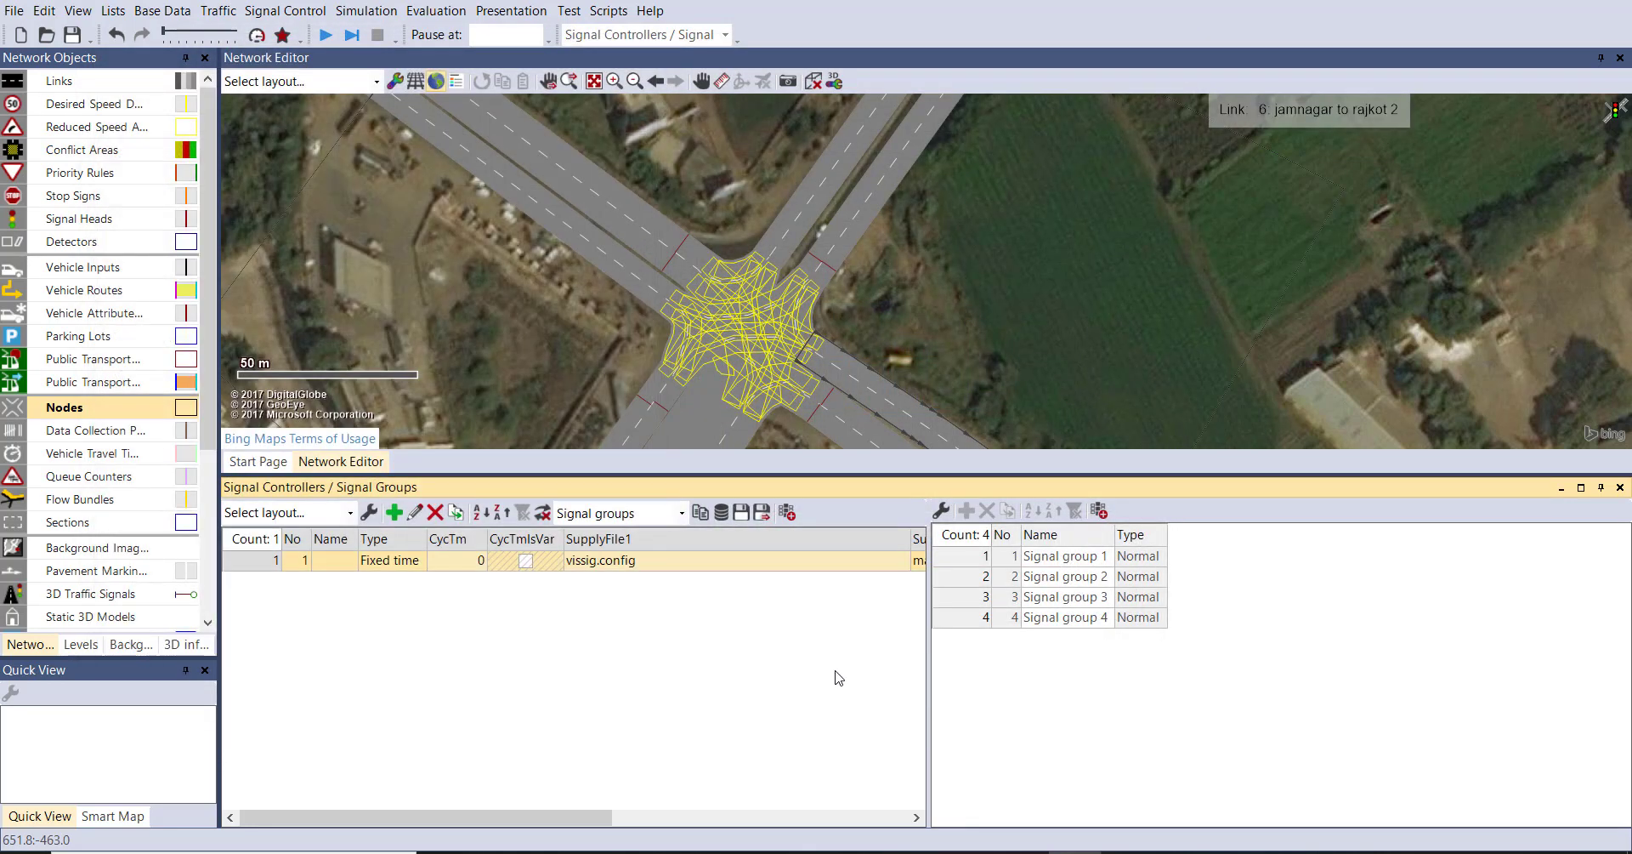